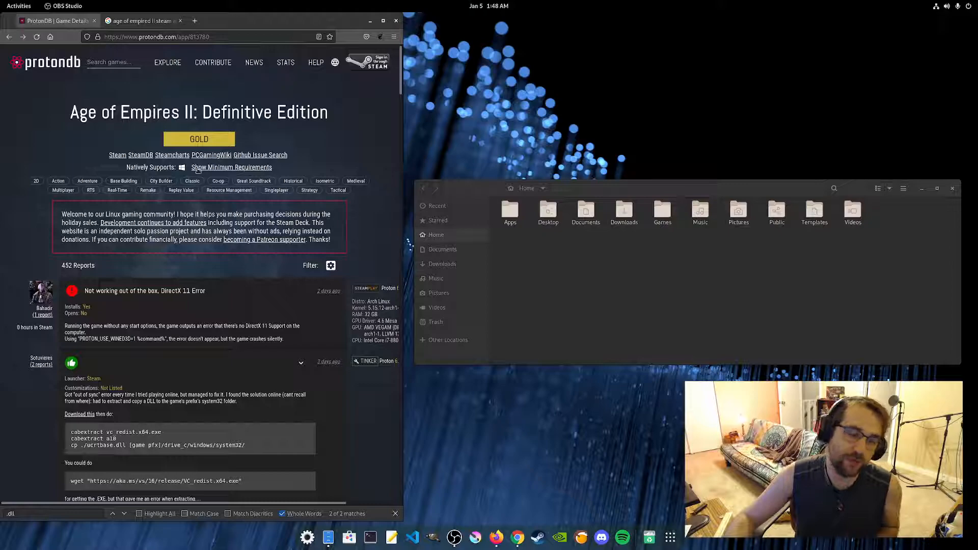
Scroll the AoE2 DE reports down to the 'Only copy the vc_redist.x64.exe file' report.
{"action": "scroll", "scroll_direction": "up", "scroll_amount": 3}
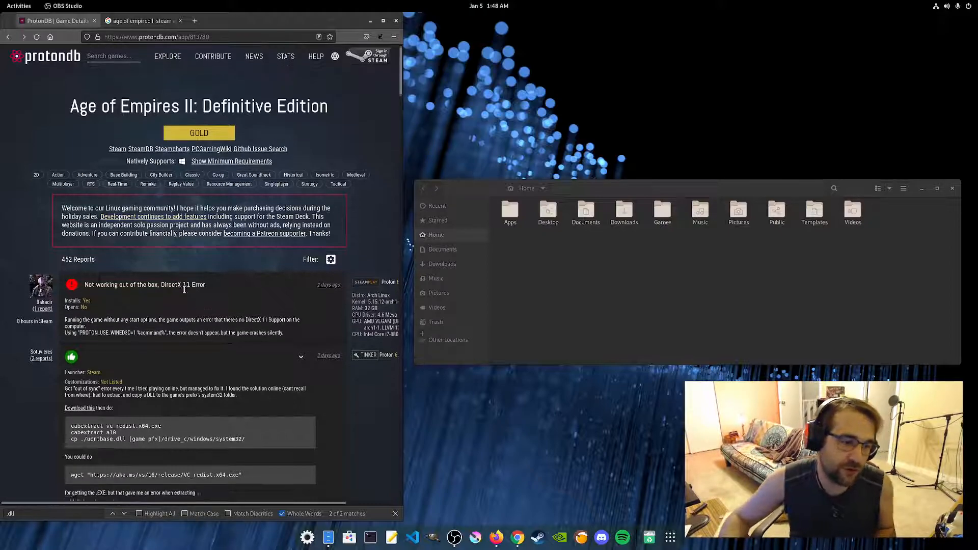
{"action": "scroll", "scroll_direction": "down", "scroll_amount": 3}
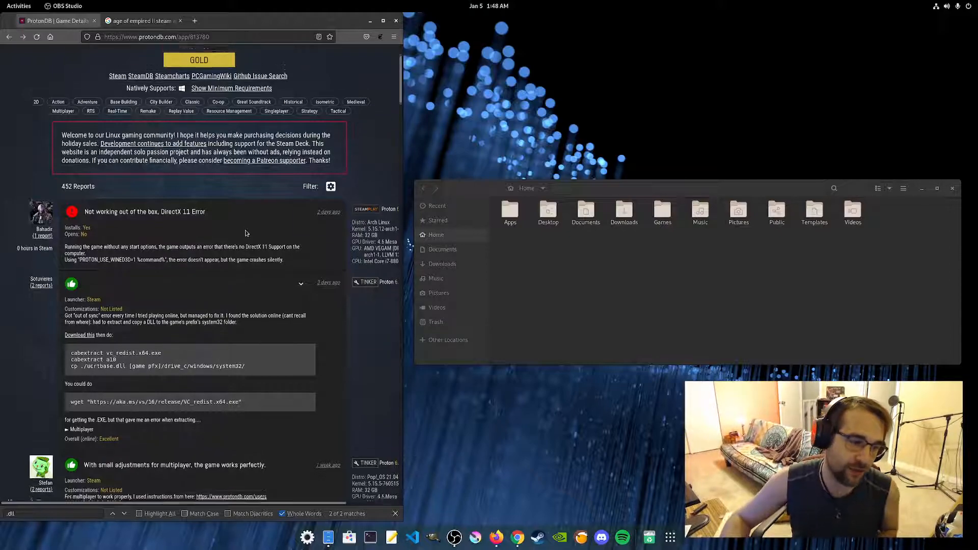
{"action": "scroll", "scroll_direction": "down", "scroll_amount": 3}
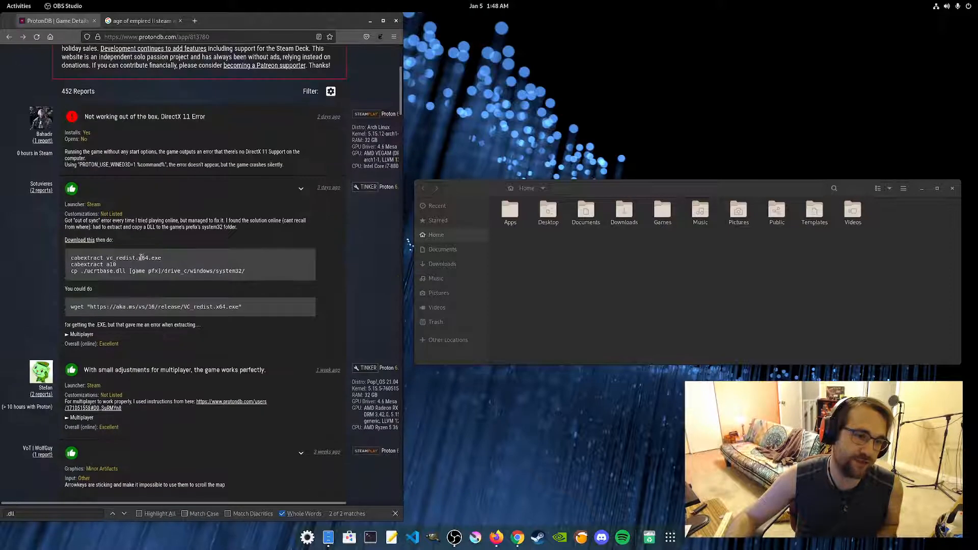
{"action": "scroll", "scroll_direction": "down", "scroll_amount": 3}
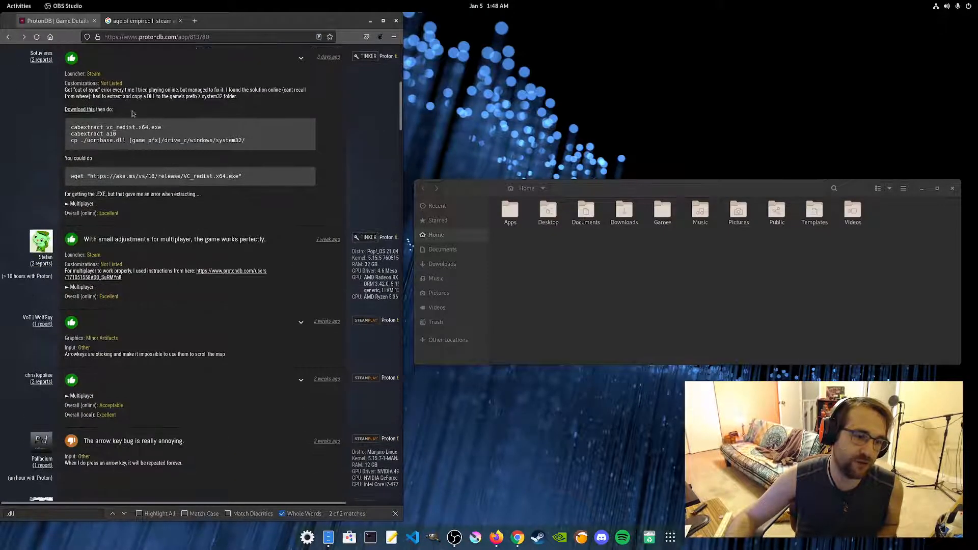
{"action": "scroll", "scroll_direction": "down", "scroll_amount": 3}
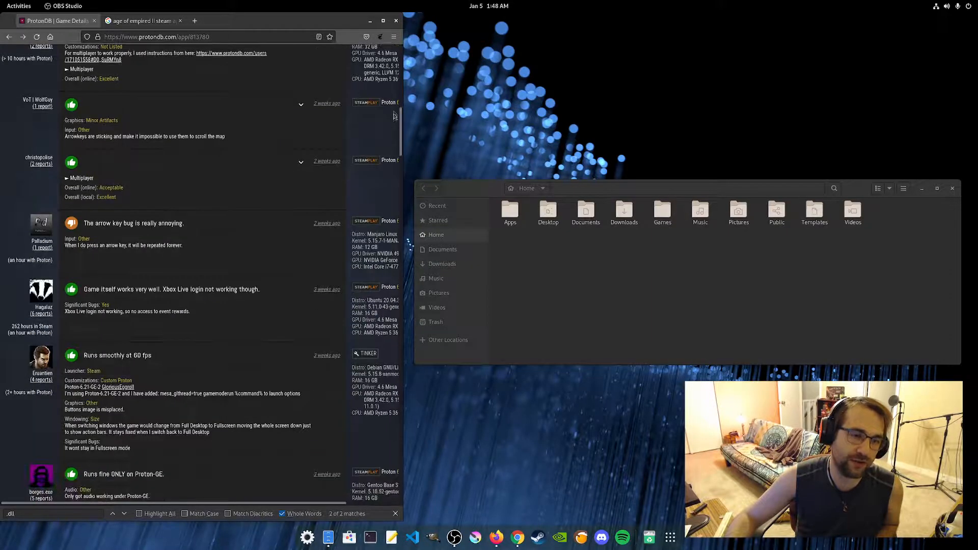
{"action": "scroll", "scroll_direction": "down", "scroll_amount": 3}
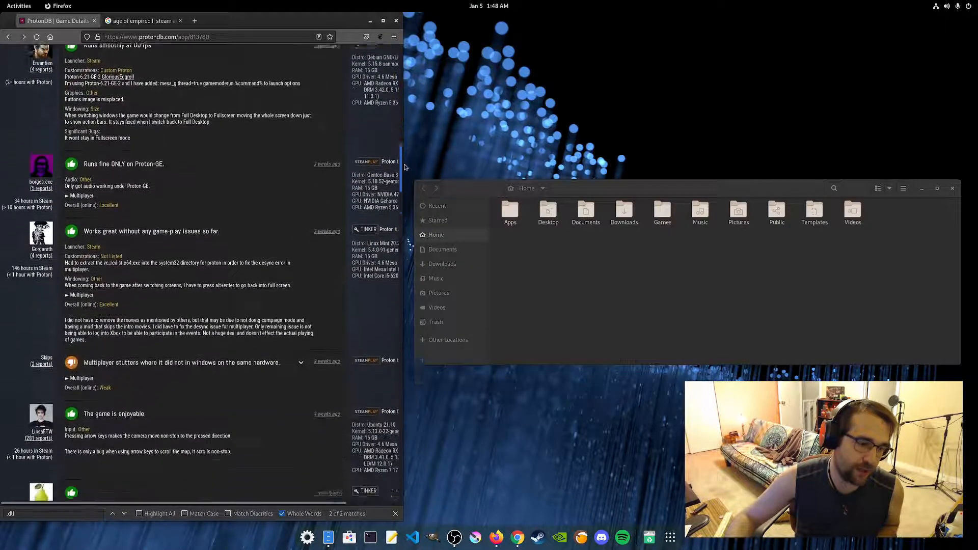
{"action": "scroll", "scroll_direction": "up", "scroll_amount": 3}
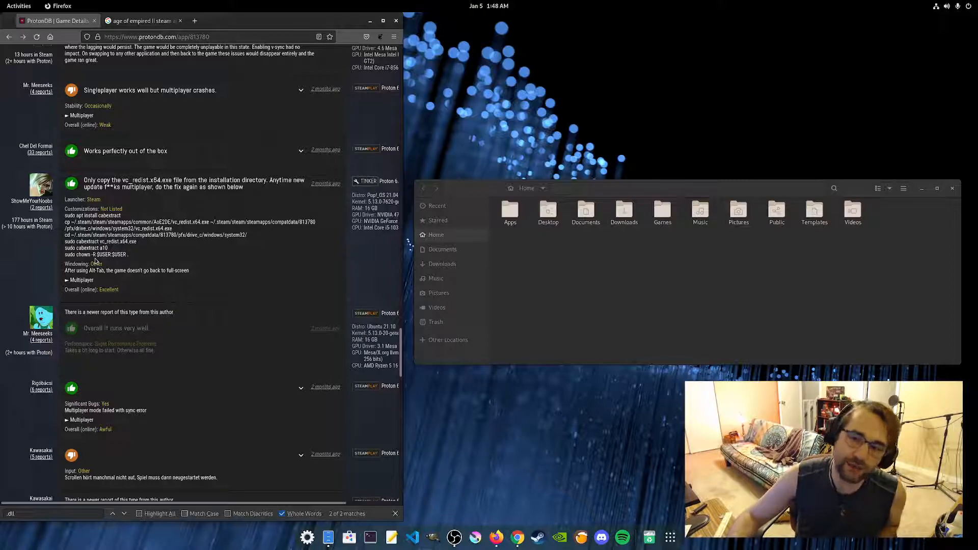
{"action": "mouse_move", "coordinate": [209, 251]}
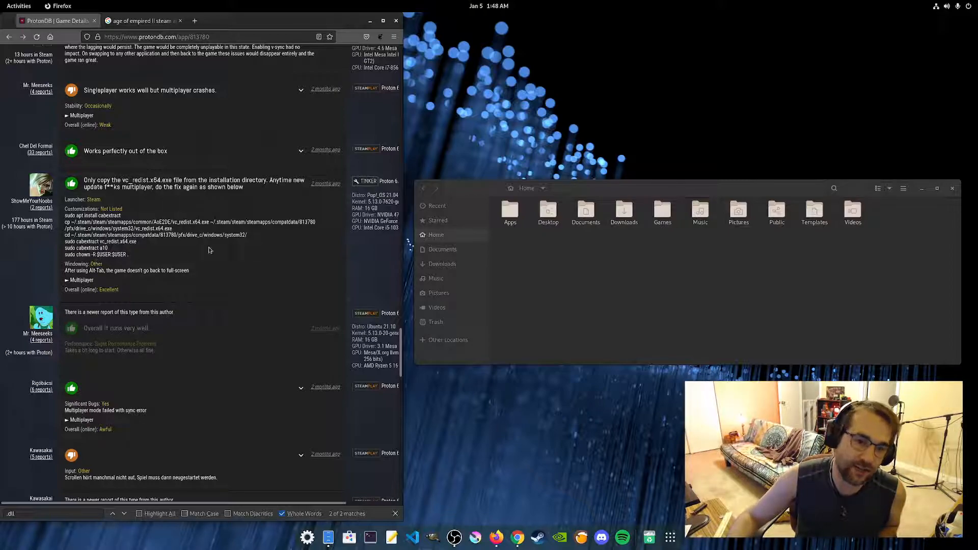
{"action": "mouse_move", "coordinate": [254, 282]}
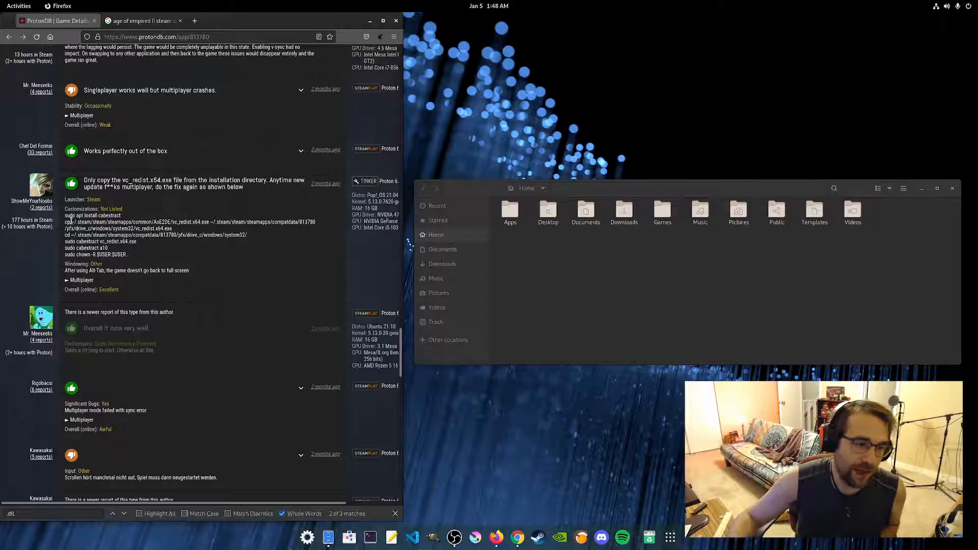
{"action": "mouse_move", "coordinate": [148, 283]}
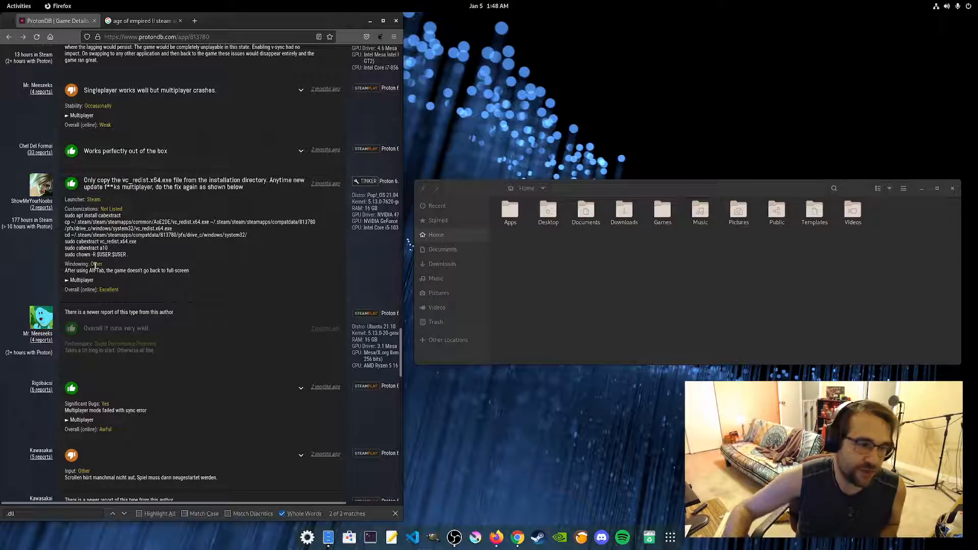
{"action": "mouse_move", "coordinate": [153, 222]}
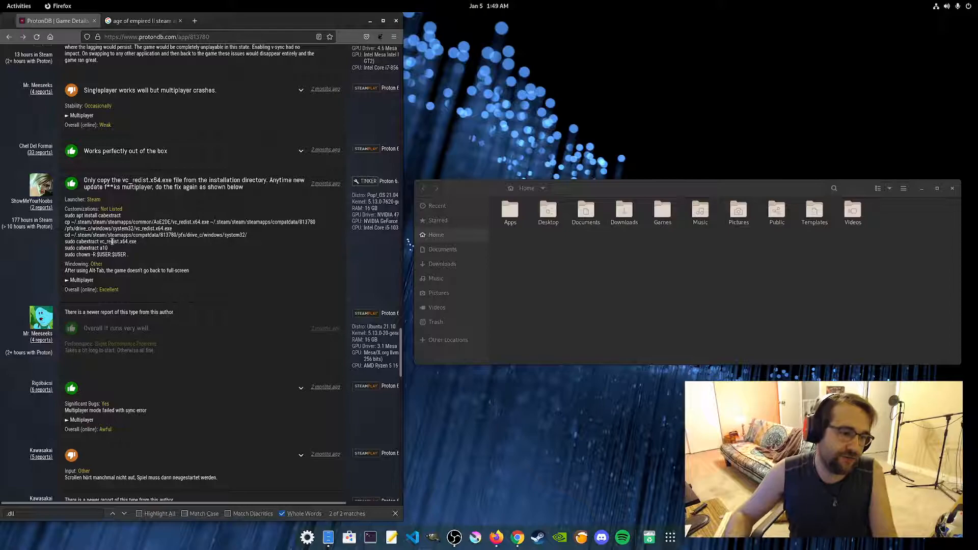
{"action": "mouse_move", "coordinate": [129, 259]}
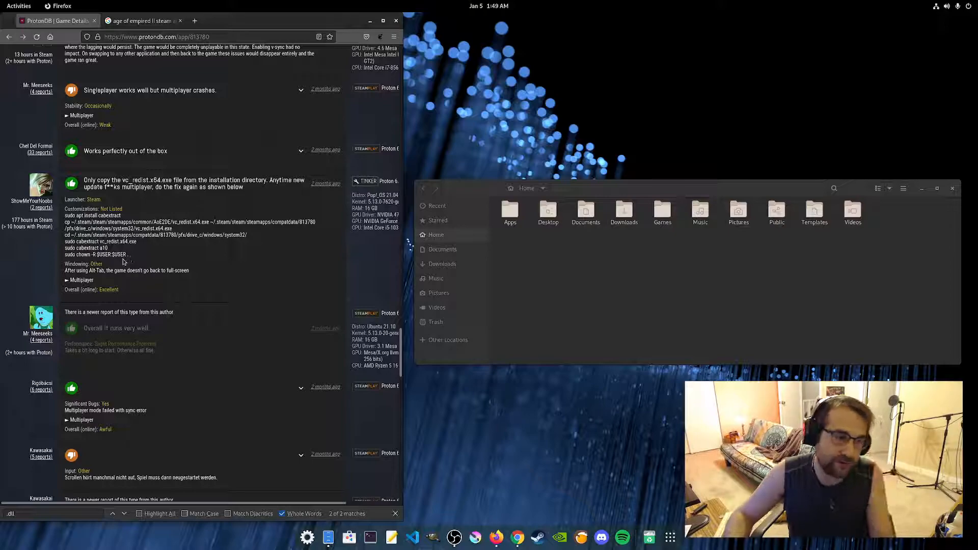
{"action": "mouse_move", "coordinate": [237, 268]}
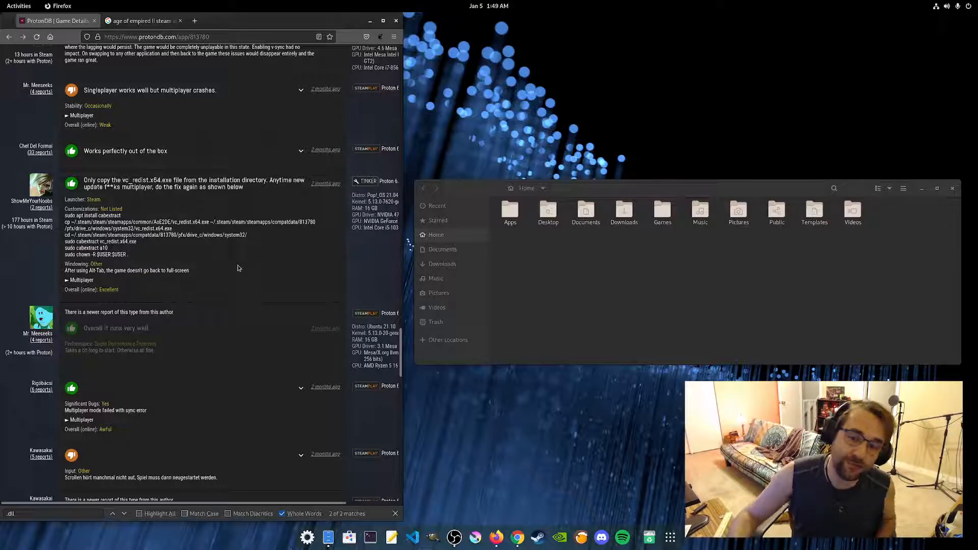
{"action": "mouse_move", "coordinate": [238, 264]}
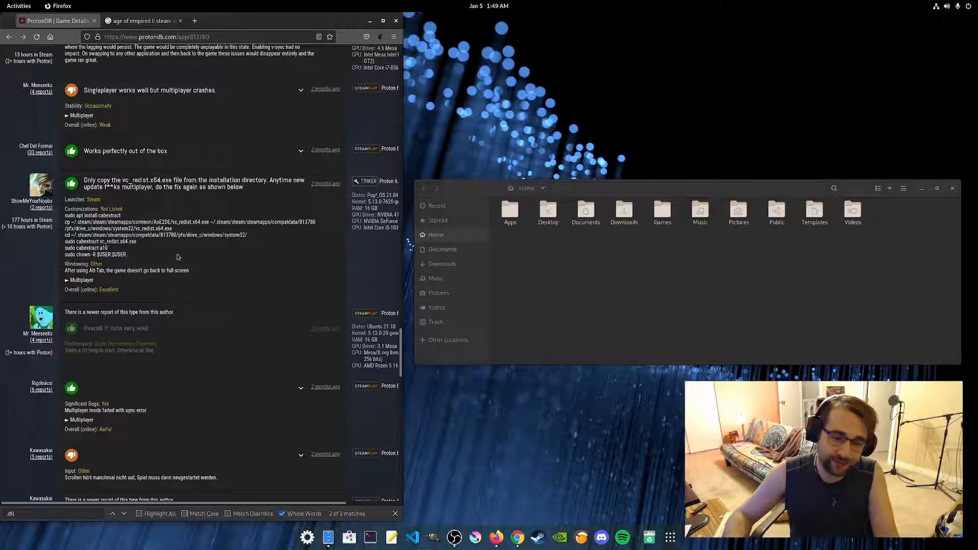
Zoom the ProtonDB page to 140% so the vc_redist report's commands are readable.
{"action": "scroll", "scroll_direction": "up", "scroll_amount": 3}
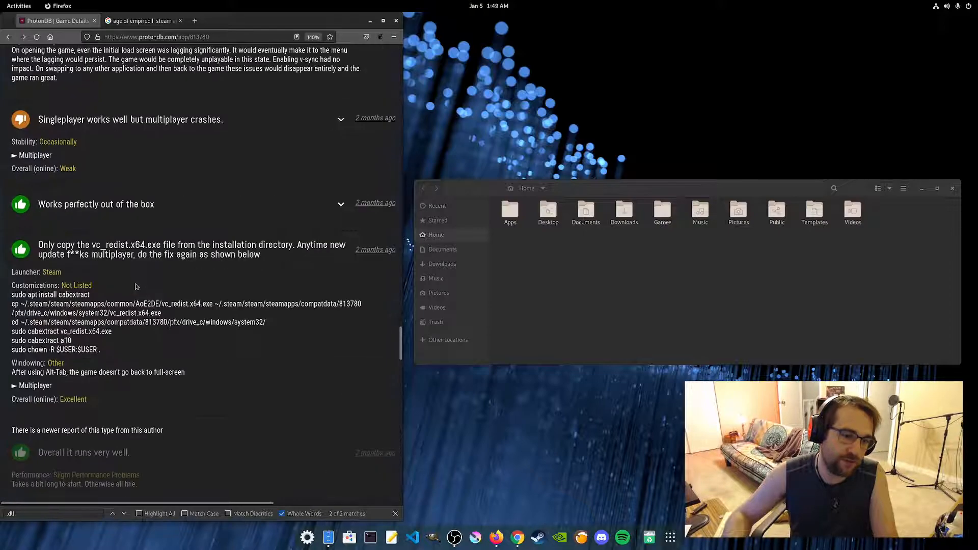
{"action": "double_click", "coordinate": [28, 304]}
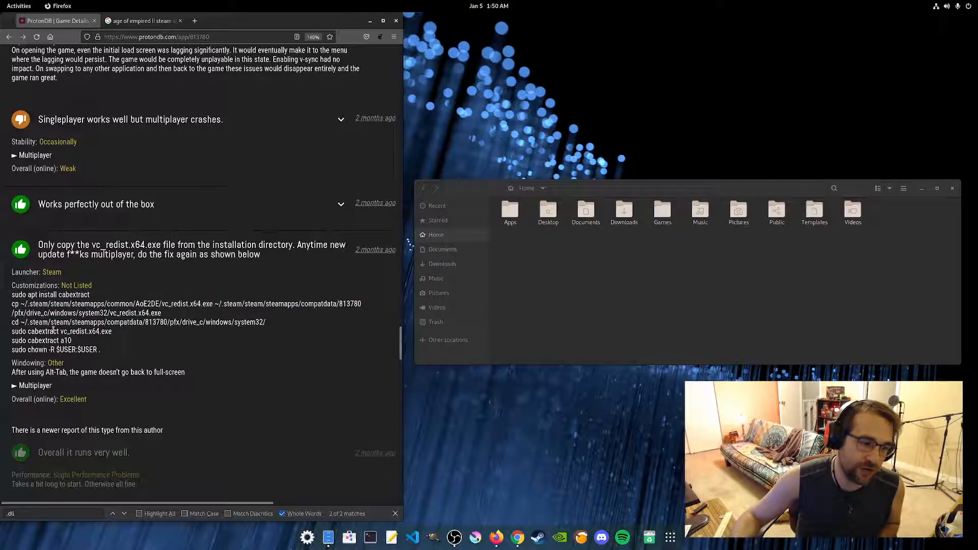
{"action": "mouse_move", "coordinate": [379, 392]}
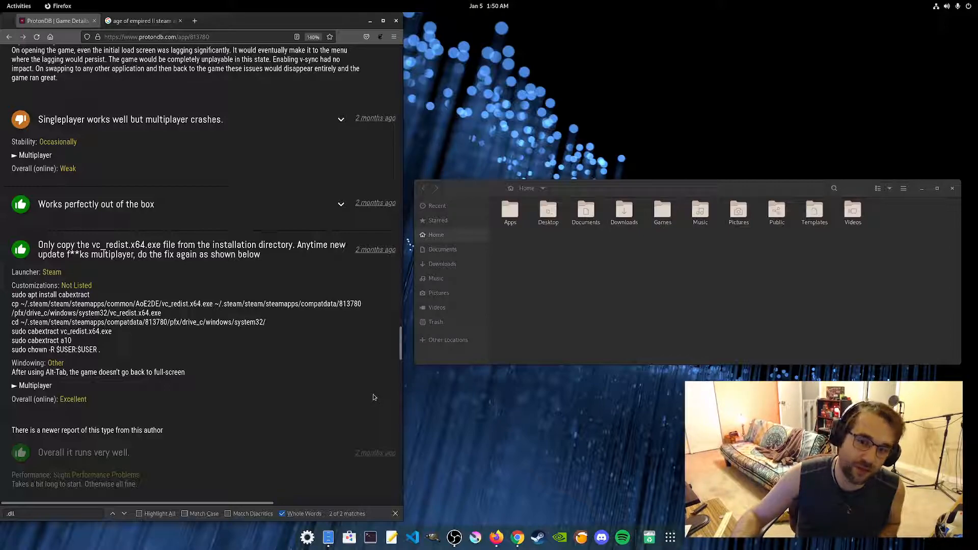
{"action": "mouse_move", "coordinate": [200, 360]}
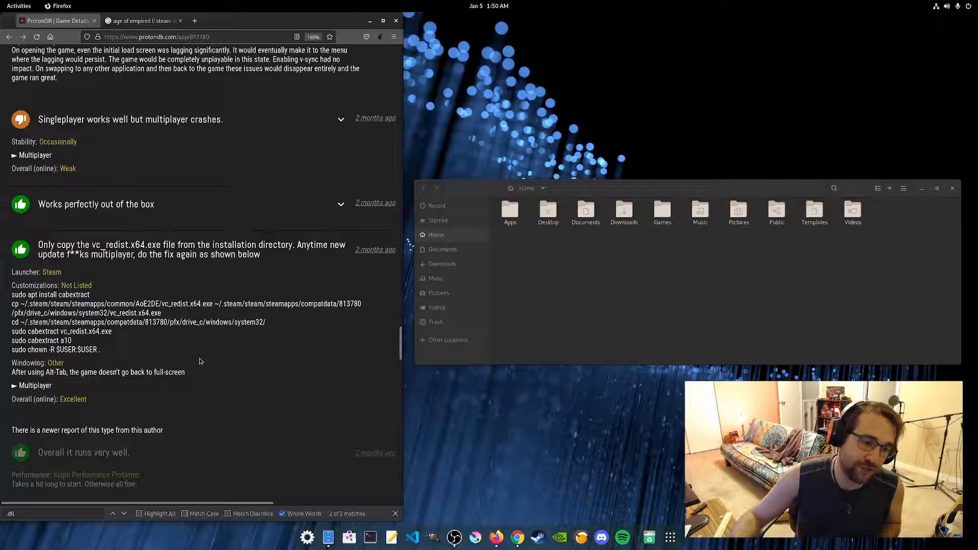
Copy the package name 'cabextract' from the report's apt install line.
{"action": "double_click", "coordinate": [73, 294]}
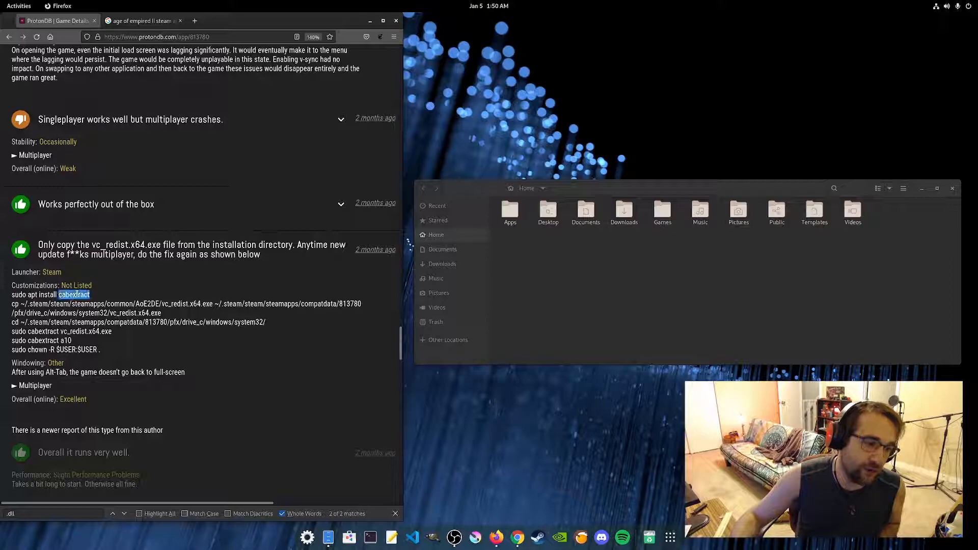
{"action": "right_click", "coordinate": [73, 294]}
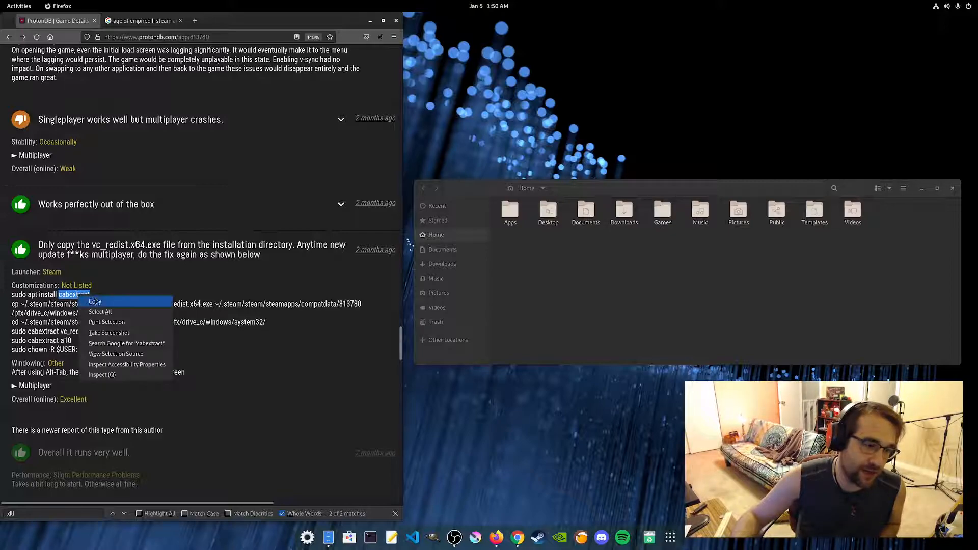
{"action": "left_click", "coordinate": [94, 301]}
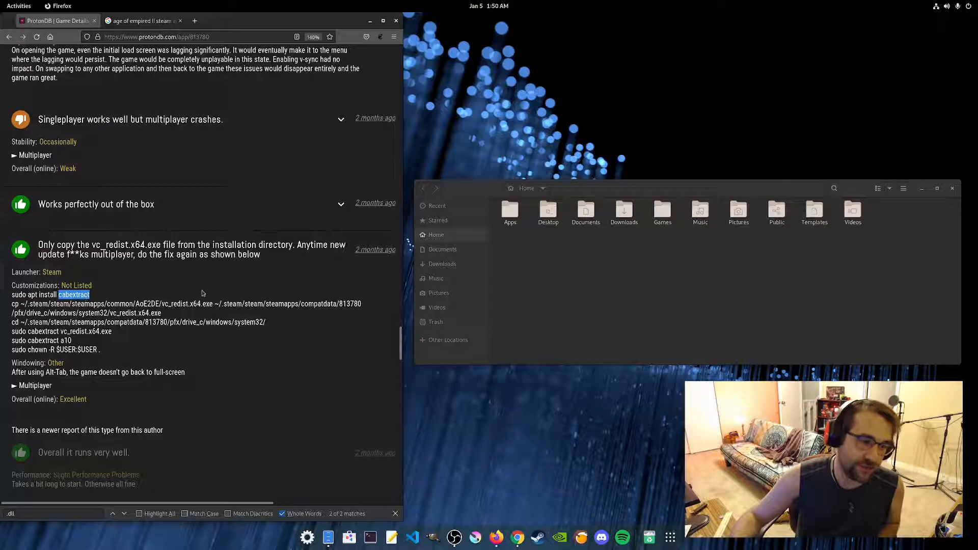
{"action": "mouse_move", "coordinate": [549, 281]}
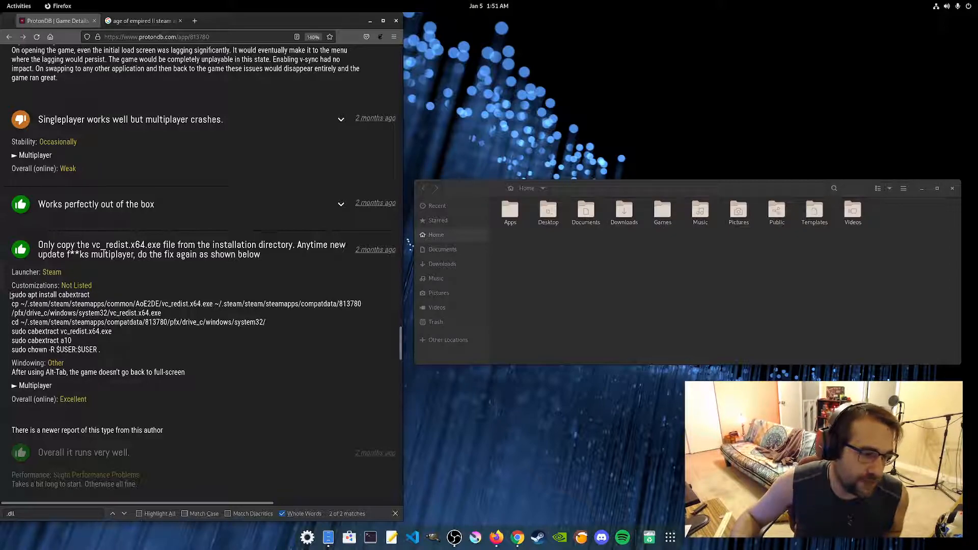
Select the cp command line up to the AoE2DE game folder path.
{"action": "double_click", "coordinate": [50, 294]}
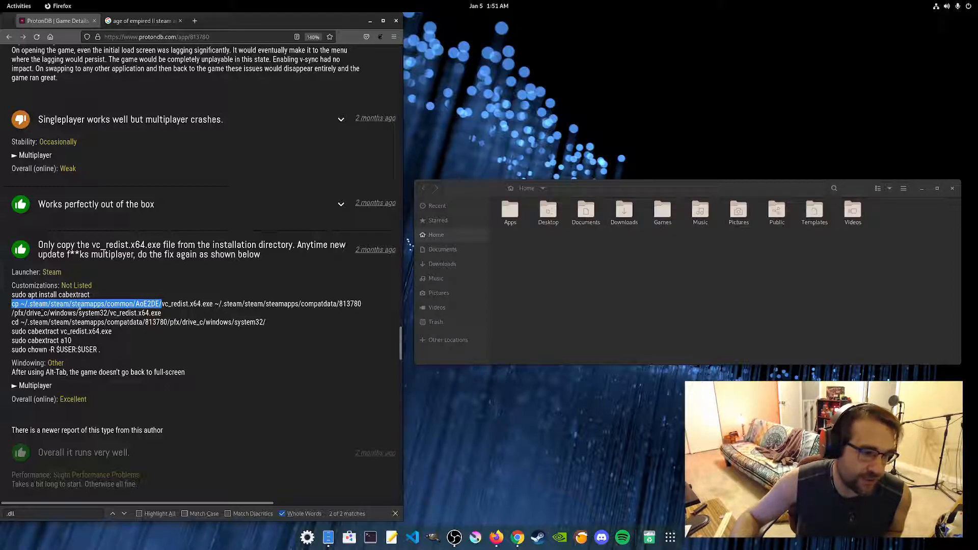
{"action": "mouse_move", "coordinate": [300, 317]}
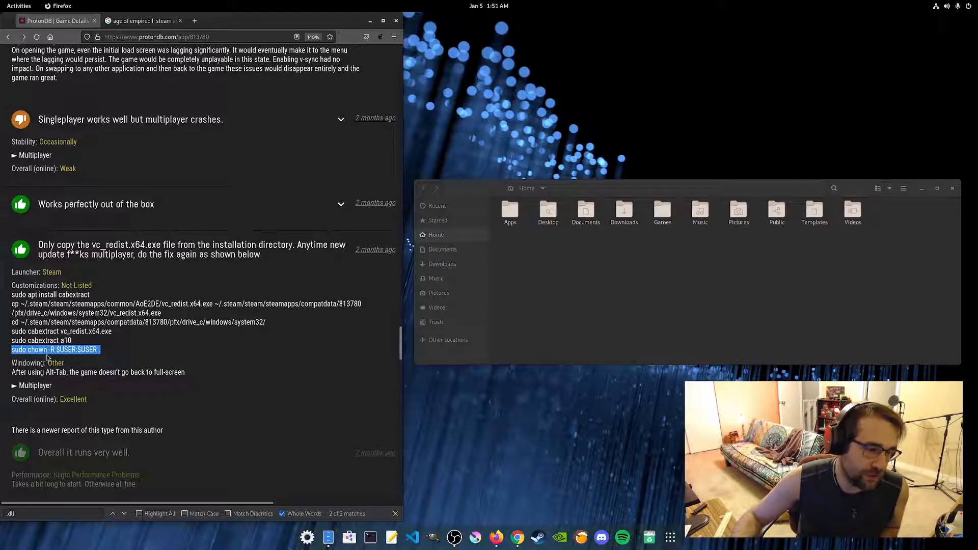
{"action": "mouse_move", "coordinate": [104, 362]}
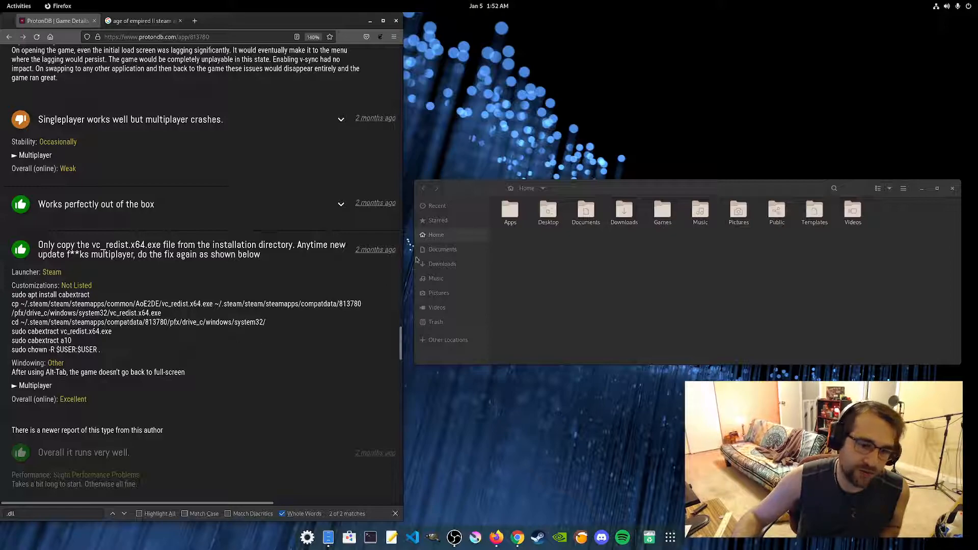
{"action": "mouse_move", "coordinate": [683, 312]}
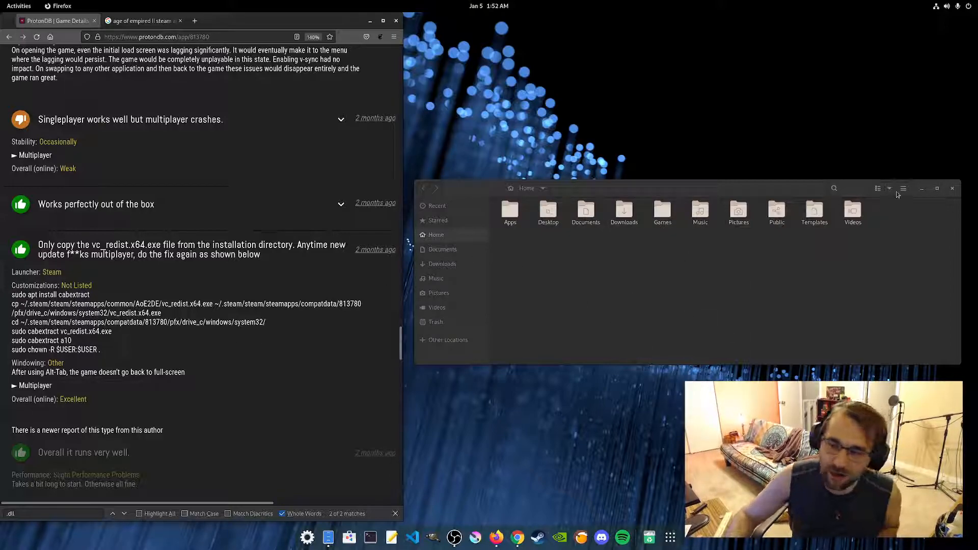
Enable Show Hidden Files in the Files home folder so .steam appears.
{"action": "left_click", "coordinate": [903, 188]}
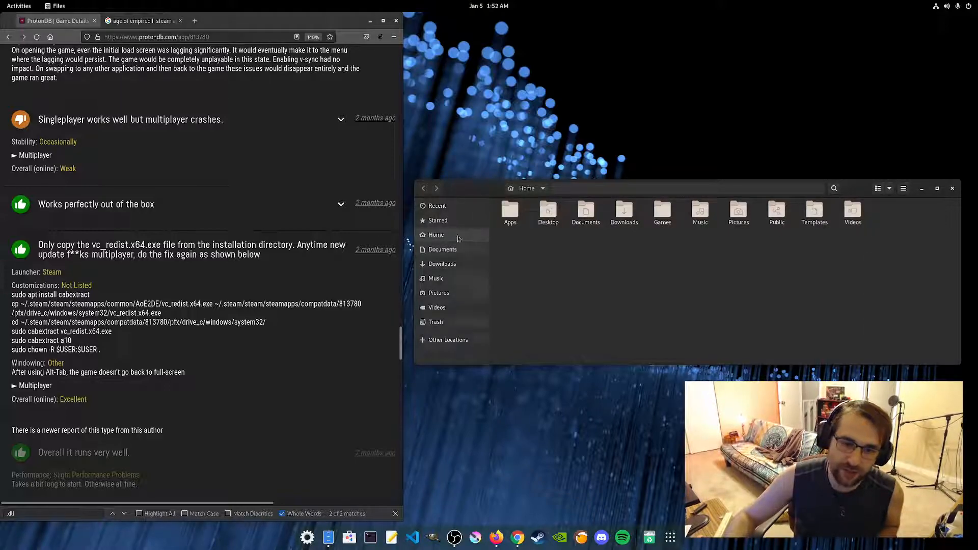
{"action": "mouse_move", "coordinate": [501, 291]}
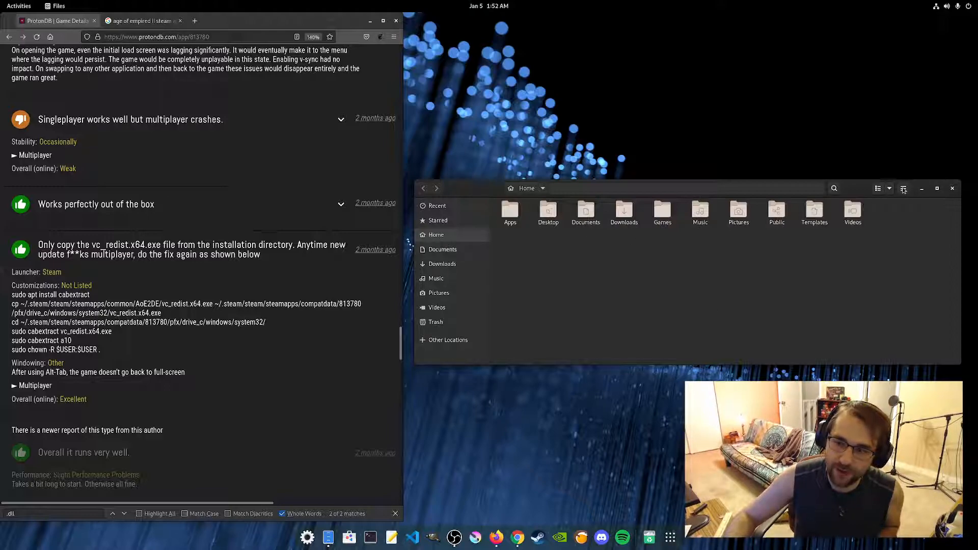
{"action": "left_click", "coordinate": [904, 188]}
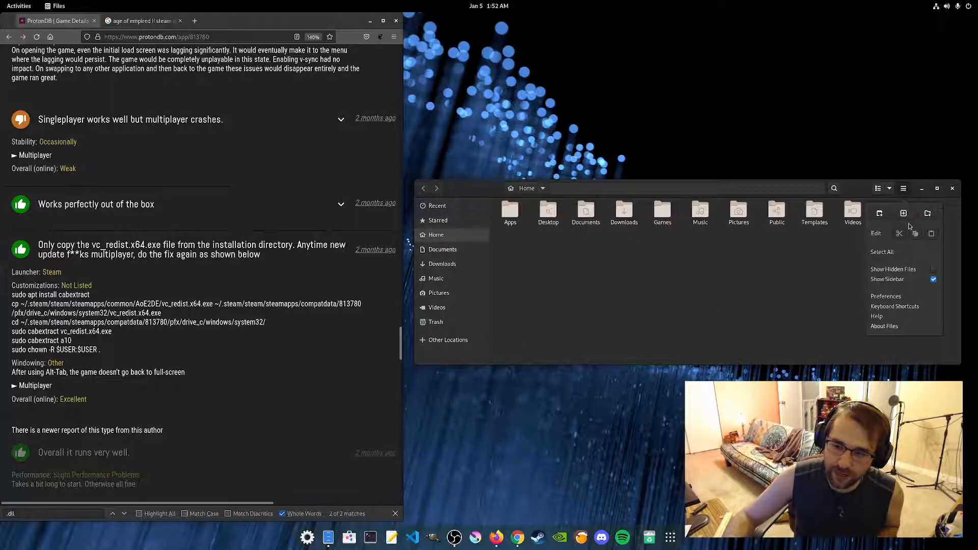
{"action": "mouse_move", "coordinate": [892, 269]}
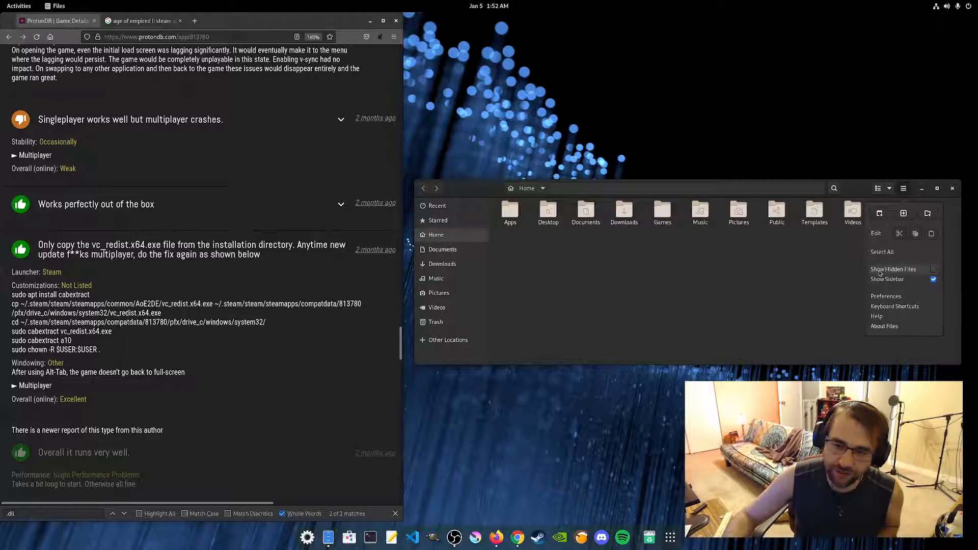
{"action": "left_click", "coordinate": [894, 269]}
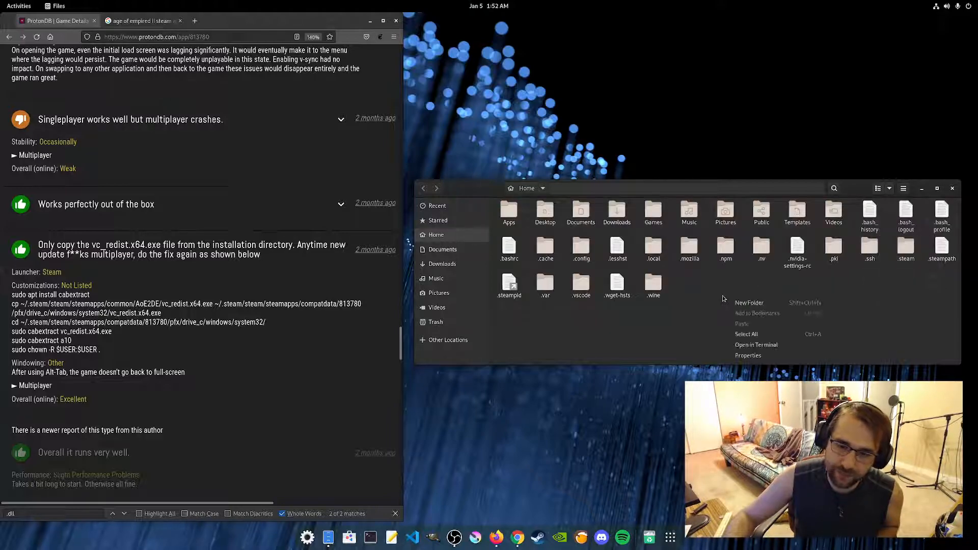
{"action": "left_click", "coordinate": [756, 344]}
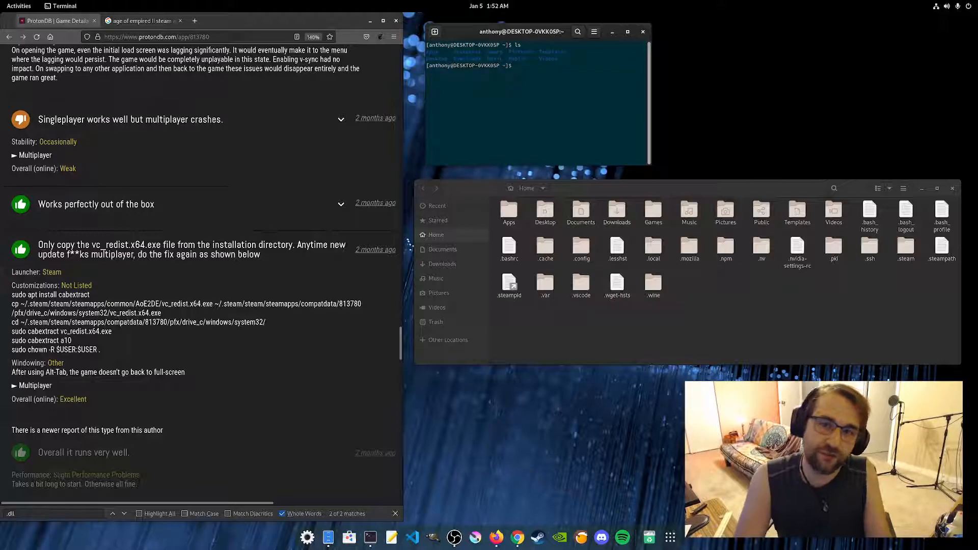
Run 'ls -a' in the home folder and clear the terminal to a fresh prompt.
{"action": "type", "text": "ls -a"}
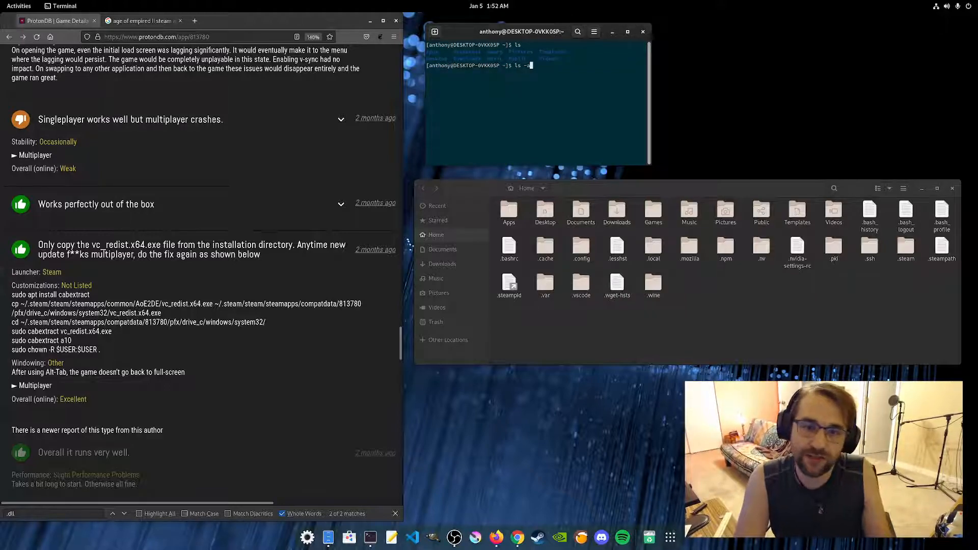
{"action": "key", "text": "Return"}
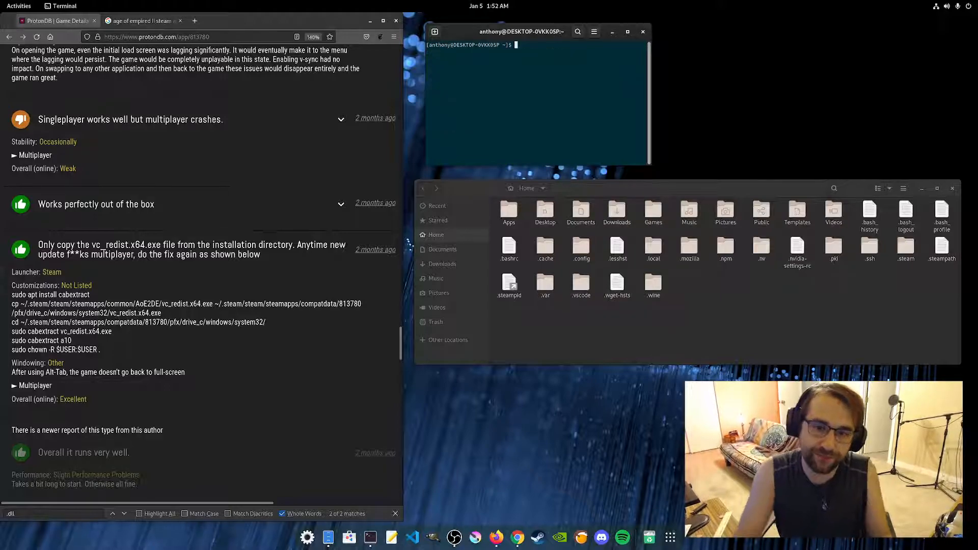
{"action": "mouse_move", "coordinate": [230, 270]}
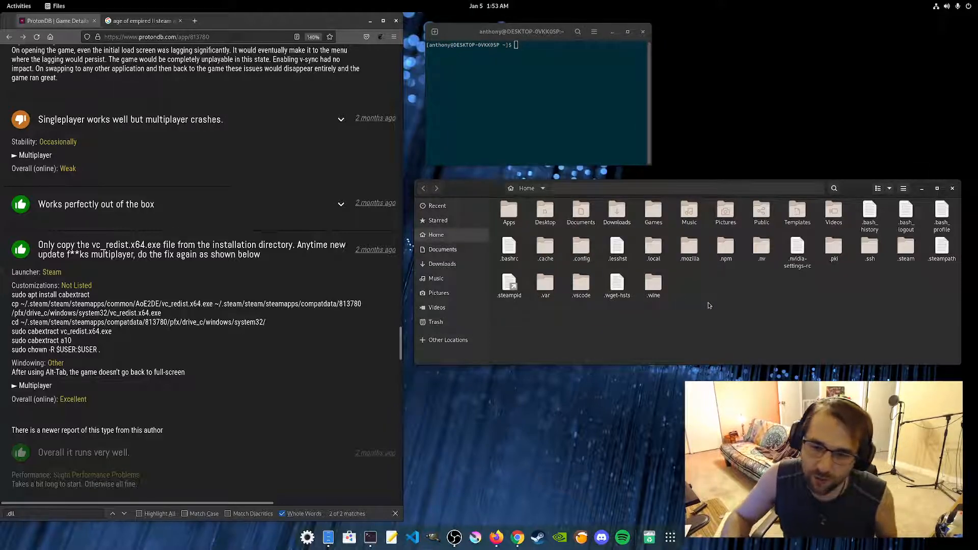
Copy vc_redist.x64.exe from .steam/steam/steamapps/common/AoE2DE to the clipboard.
{"action": "double_click", "coordinate": [905, 249]}
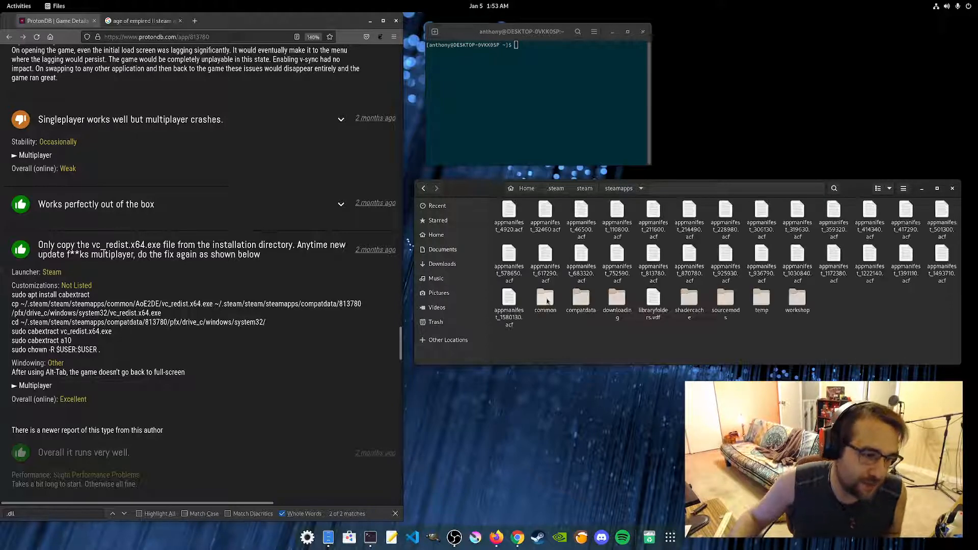
{"action": "left_click", "coordinate": [544, 299]}
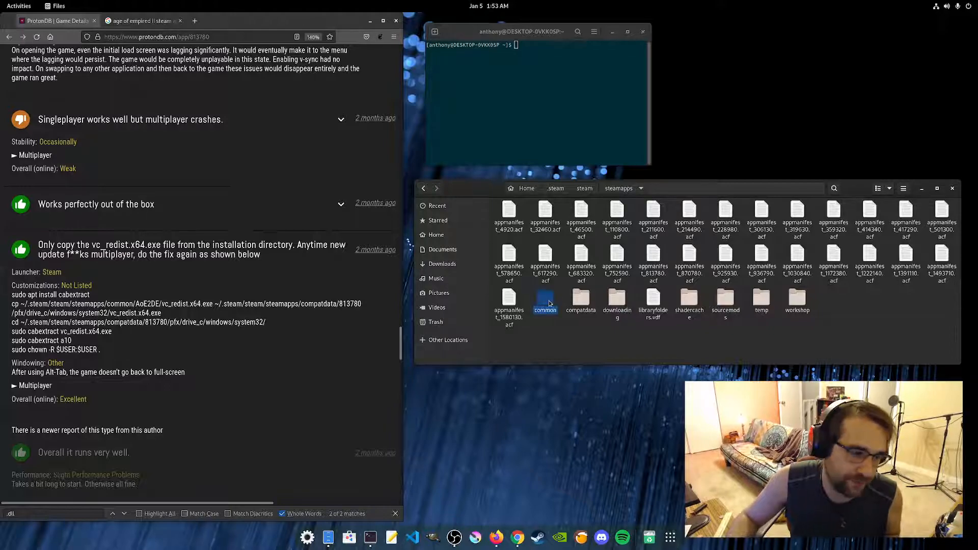
{"action": "double_click", "coordinate": [544, 303]}
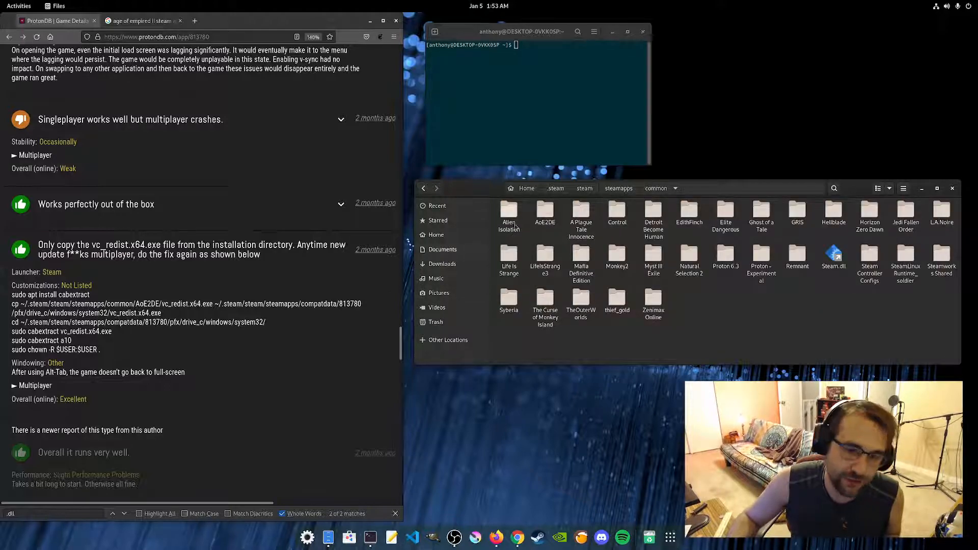
{"action": "double_click", "coordinate": [544, 212]}
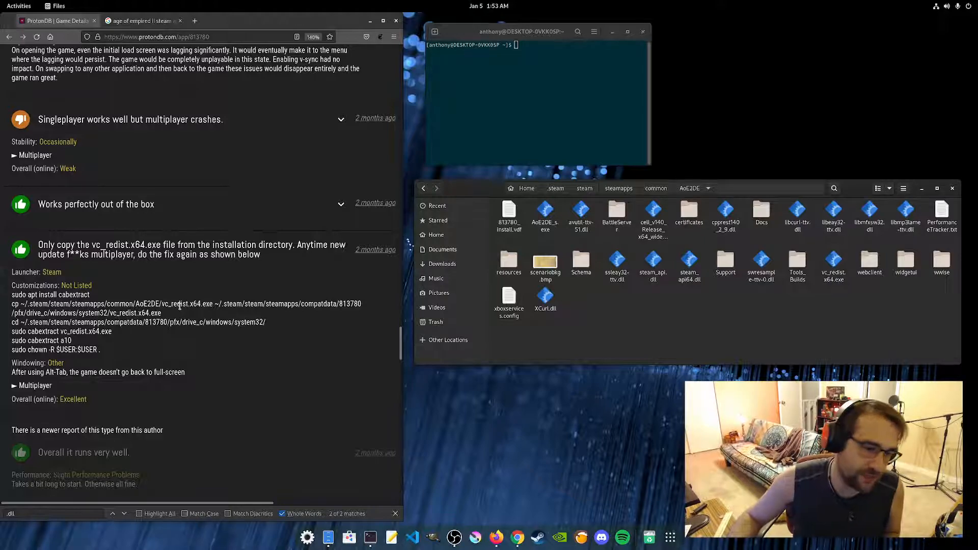
{"action": "mouse_move", "coordinate": [436, 307]}
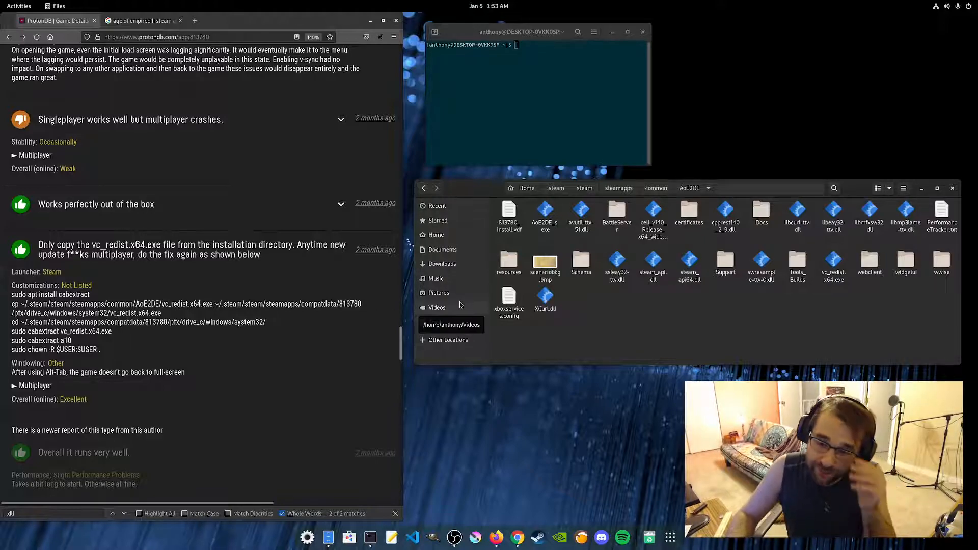
{"action": "right_click", "coordinate": [833, 265]}
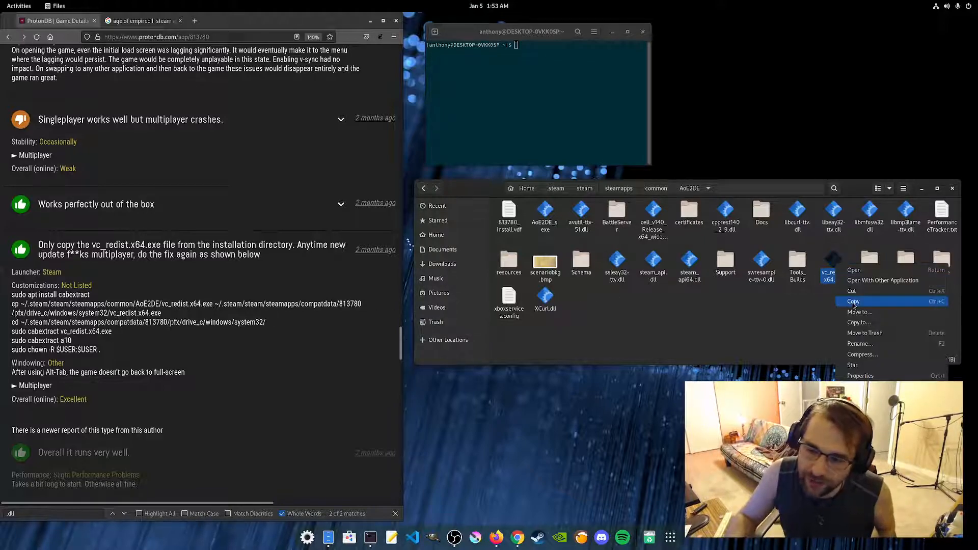
{"action": "left_click", "coordinate": [854, 301]}
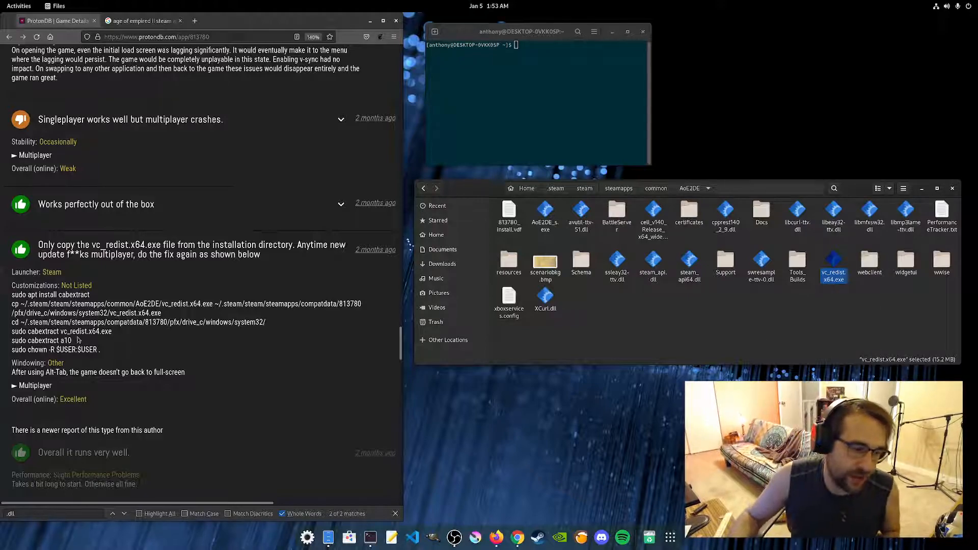
{"action": "mouse_move", "coordinate": [226, 318]}
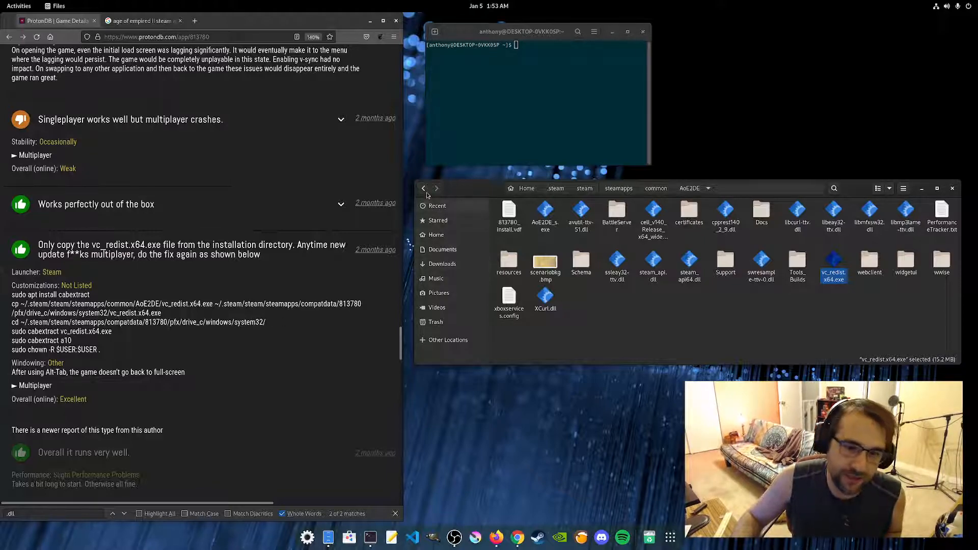
Open steamapps/compatdata and confirm the game's app ID 813780 in the browser.
{"action": "left_click", "coordinate": [618, 188]}
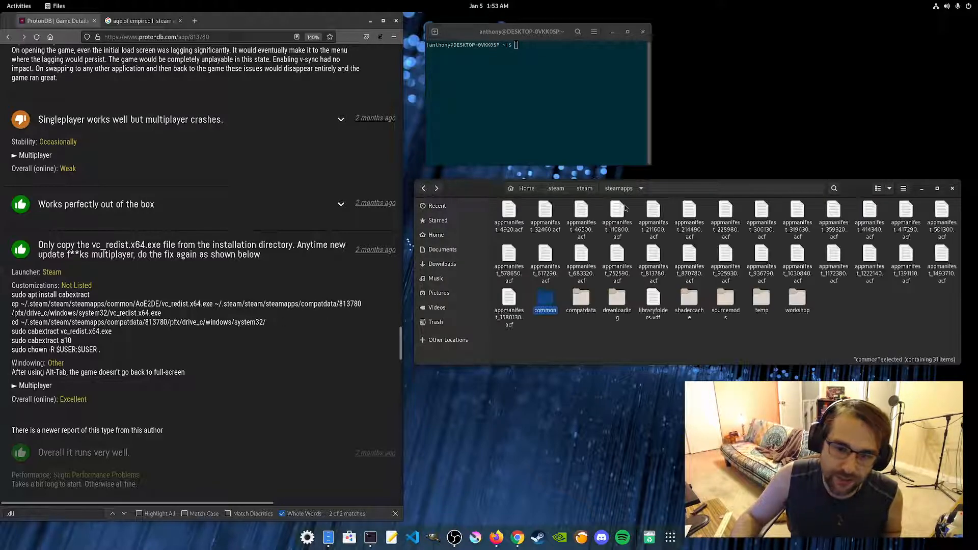
{"action": "mouse_move", "coordinate": [636, 196]}
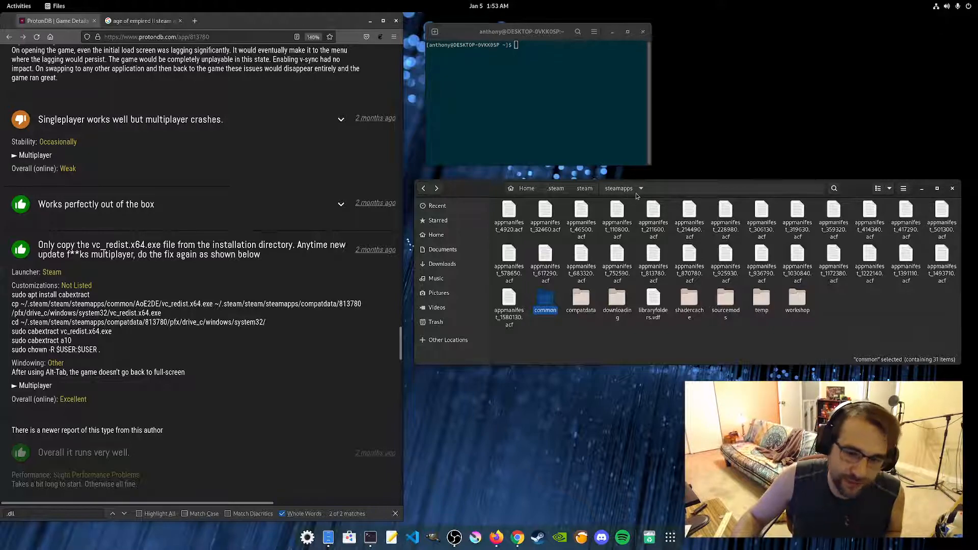
{"action": "double_click", "coordinate": [581, 304]}
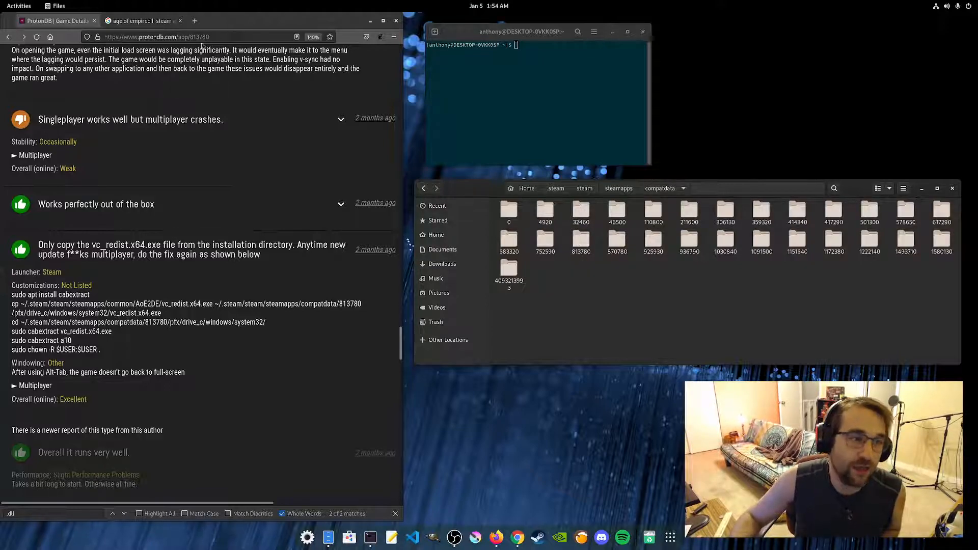
{"action": "left_click", "coordinate": [142, 21]}
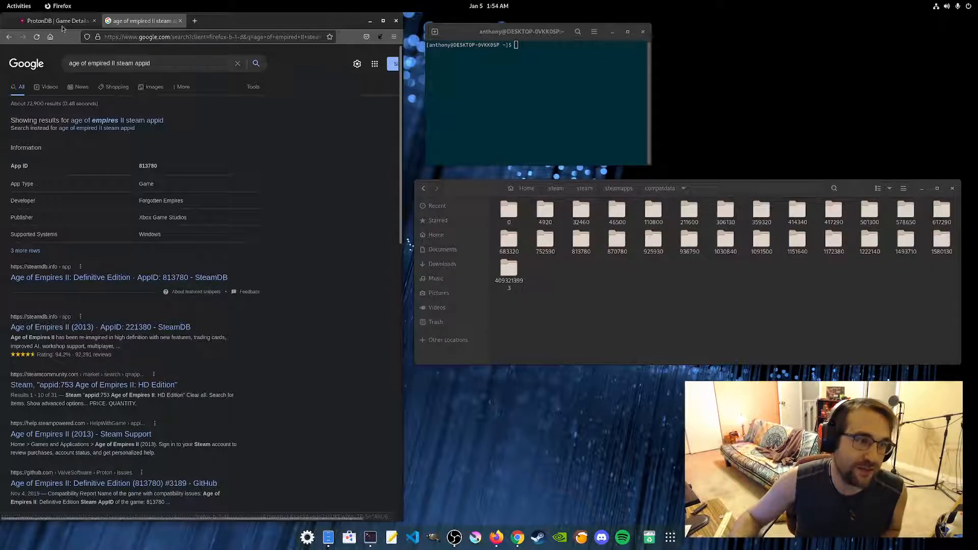
{"action": "left_click", "coordinate": [56, 21]}
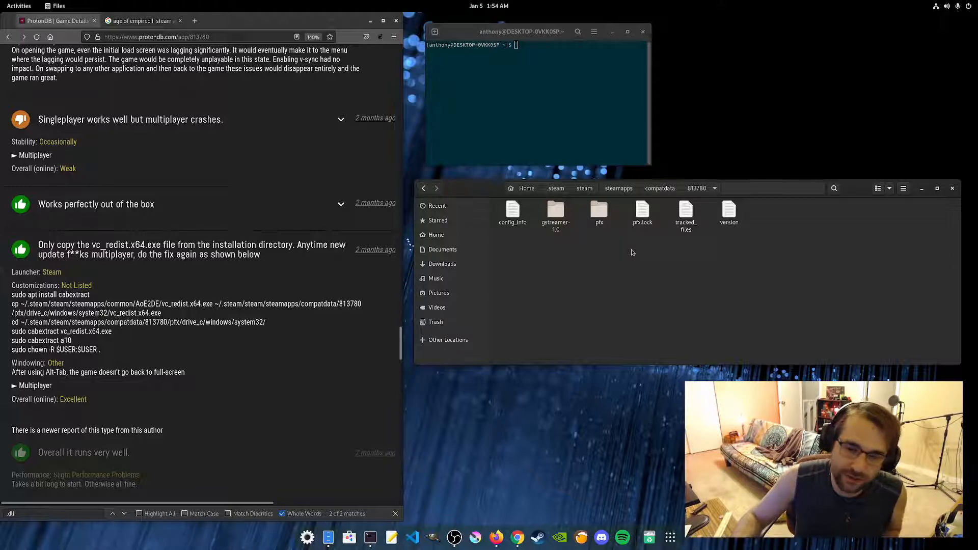
Open 813780/pfx/drive_c/windows/system32, where vc_redist.x64.exe now sits.
{"action": "left_click", "coordinate": [598, 211]}
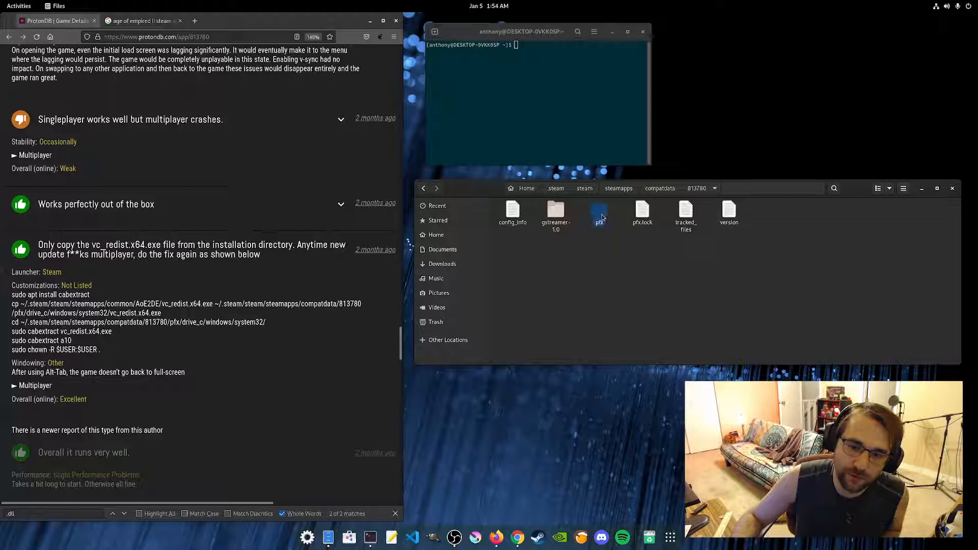
{"action": "double_click", "coordinate": [599, 212]}
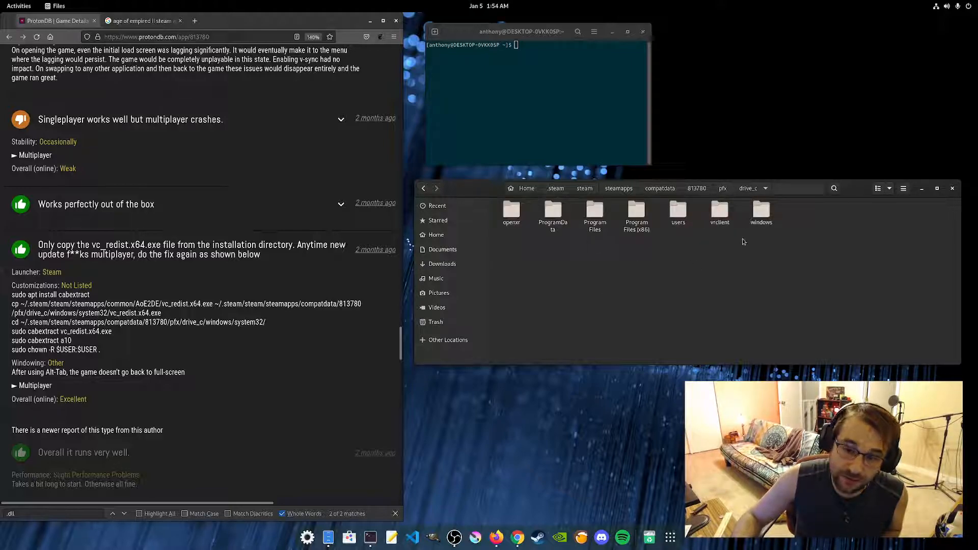
{"action": "double_click", "coordinate": [761, 212]}
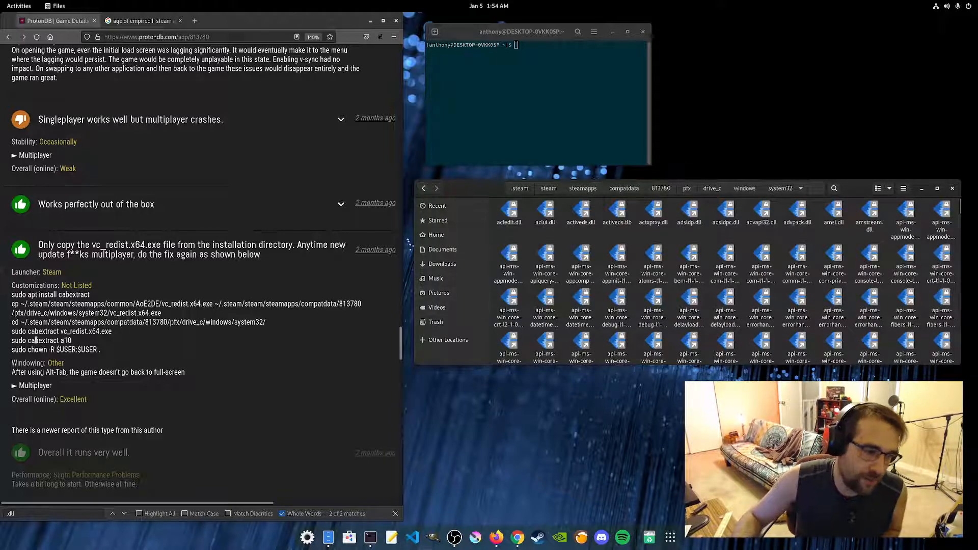
{"action": "mouse_move", "coordinate": [192, 352]}
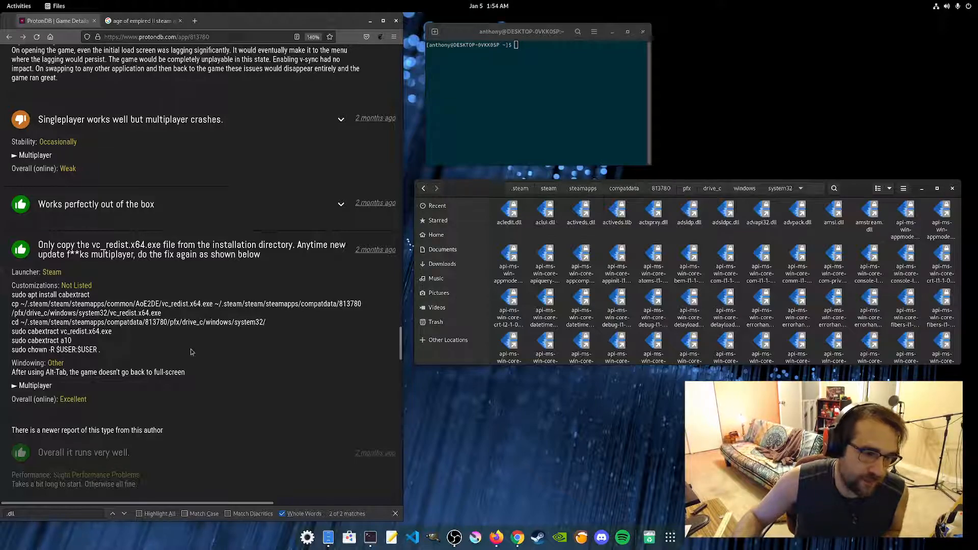
{"action": "right_click", "coordinate": [609, 231]}
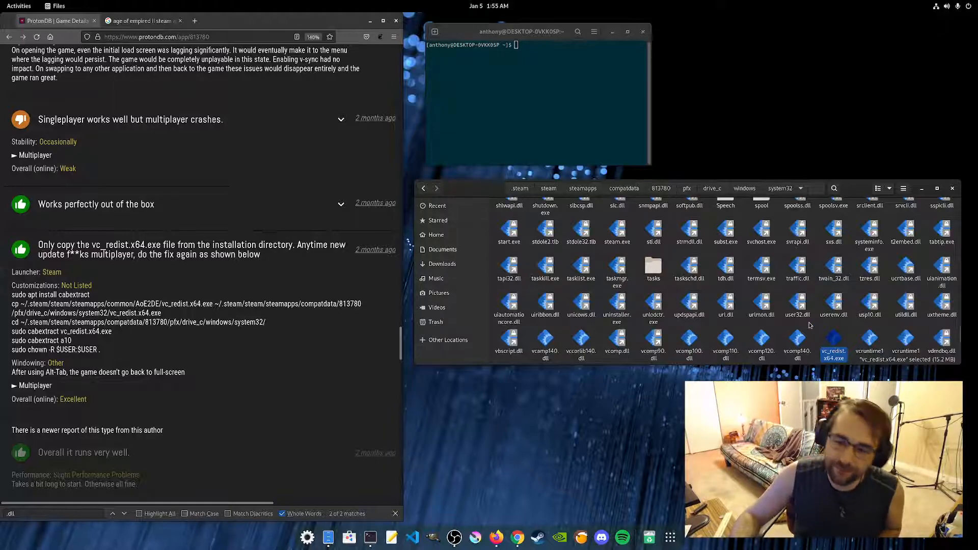
{"action": "right_click", "coordinate": [811, 325]}
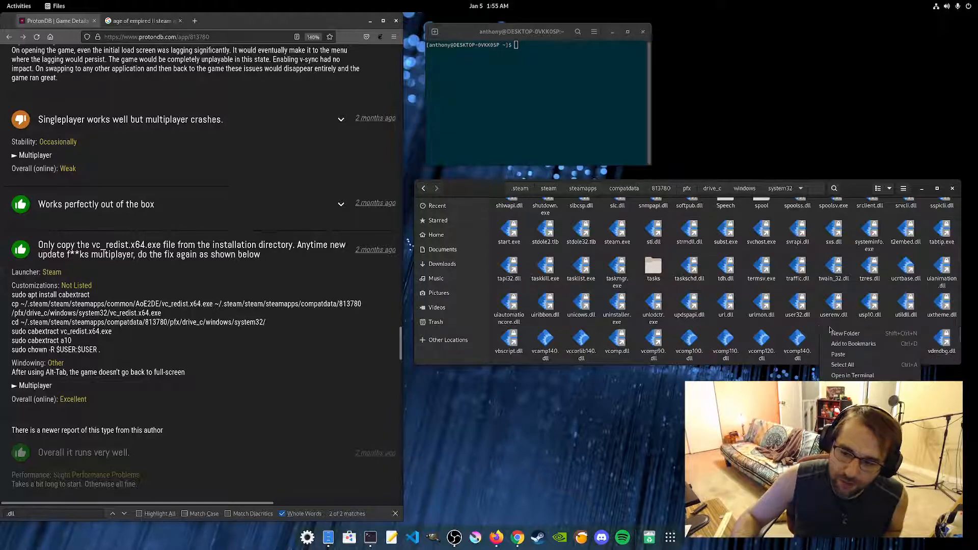
{"action": "mouse_move", "coordinate": [852, 375]}
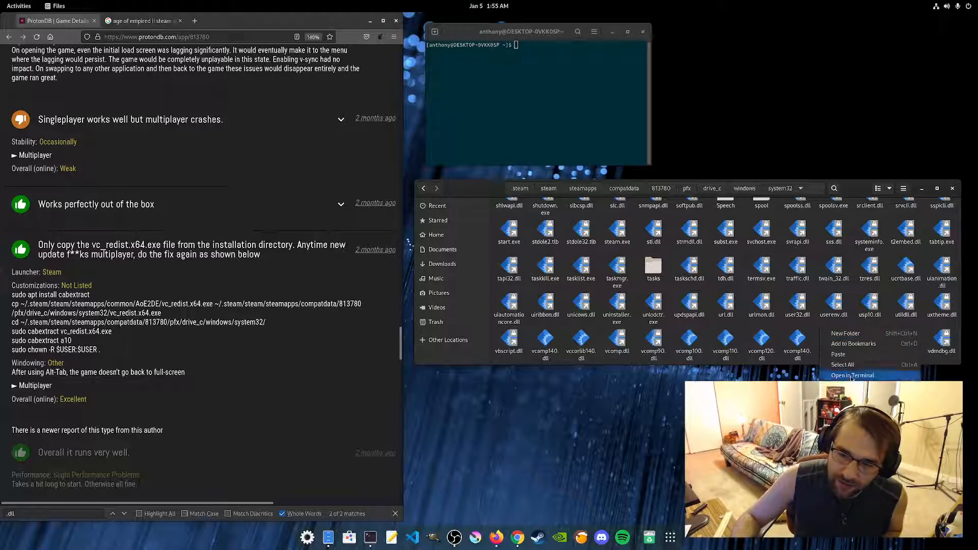
Open a terminal in system32 and copy 'sudo cabextract vc_redist.x64.exe' from the report.
{"action": "left_click", "coordinate": [853, 375]}
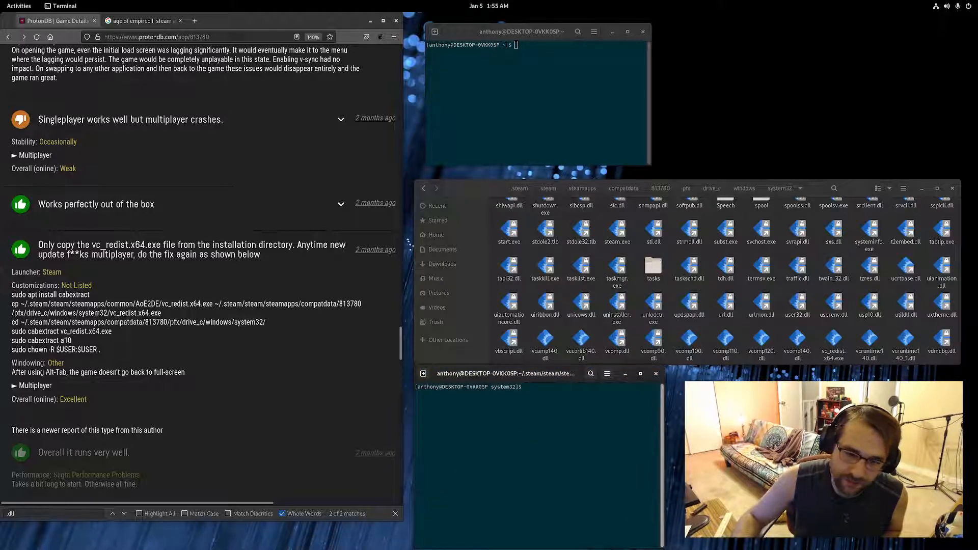
{"action": "left_click", "coordinate": [643, 31]}
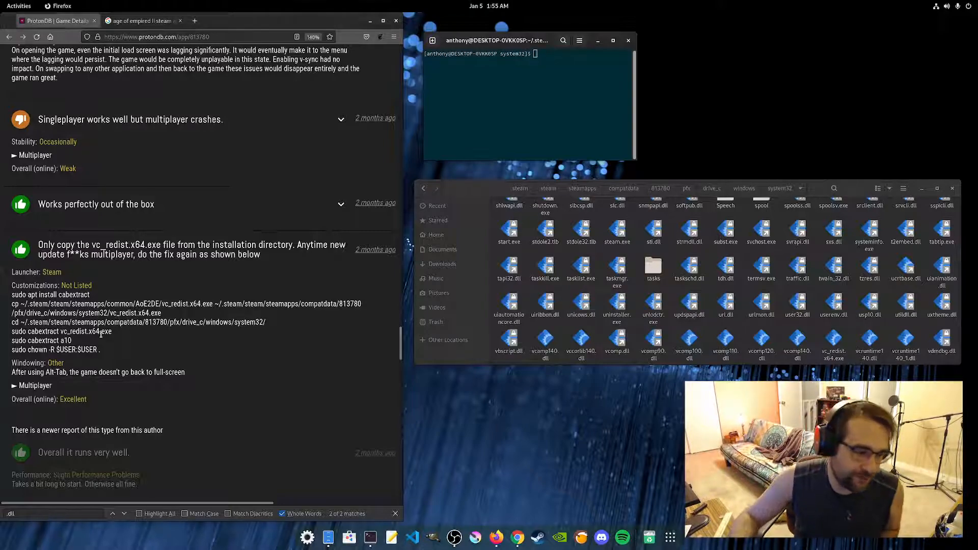
{"action": "triple_click", "coordinate": [62, 331]}
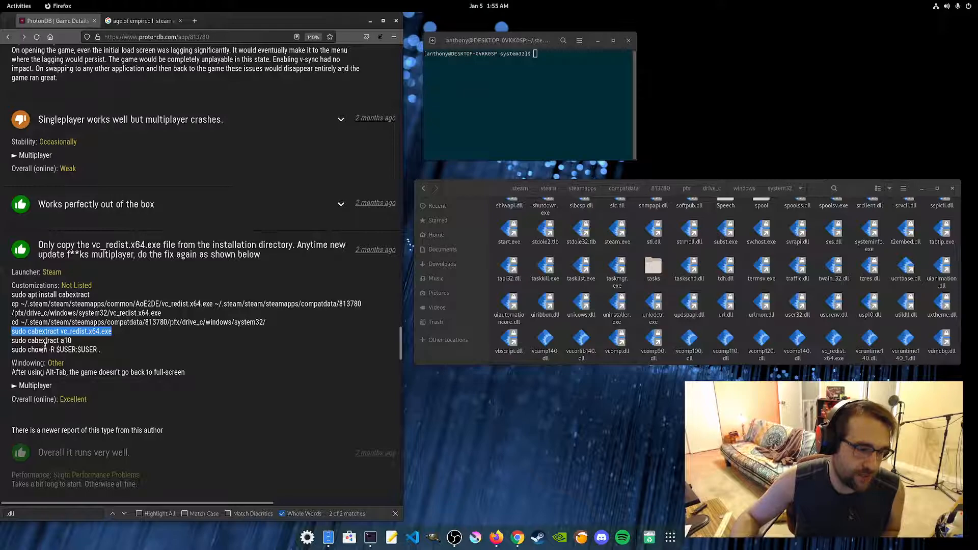
{"action": "right_click", "coordinate": [62, 332]}
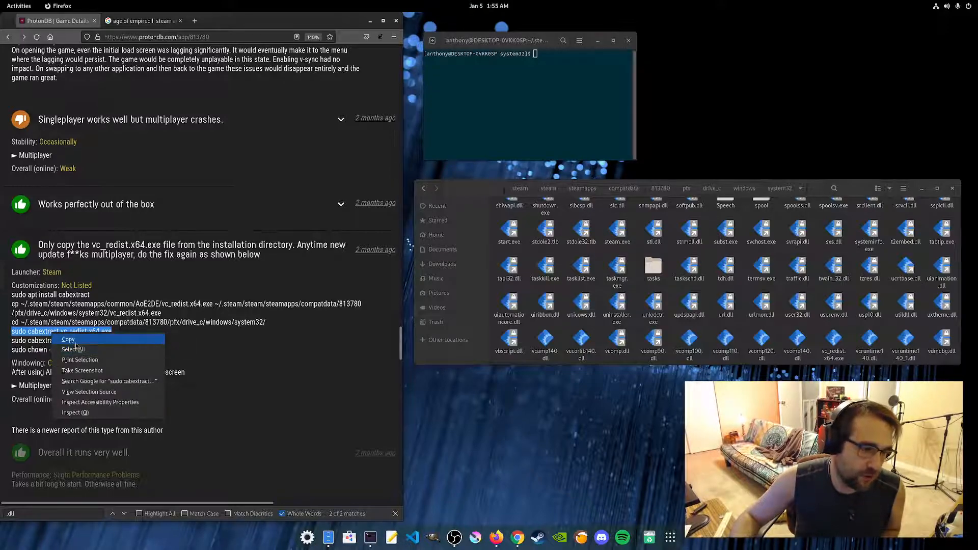
{"action": "left_click", "coordinate": [68, 340]}
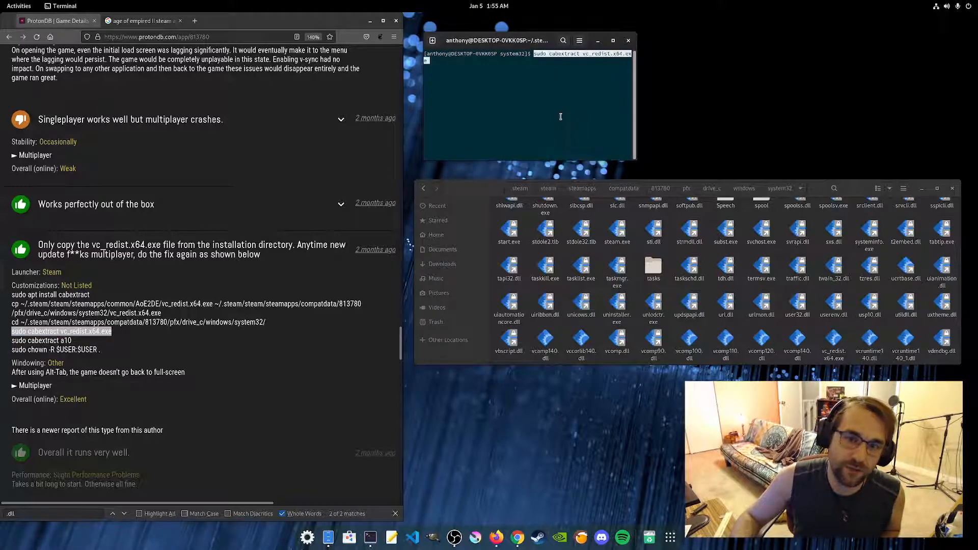
Run cabextract on vc_redist.x64.exe, then paste and run 'sudo cabextract a10' copied from Firefox.
{"action": "key", "text": "Return"}
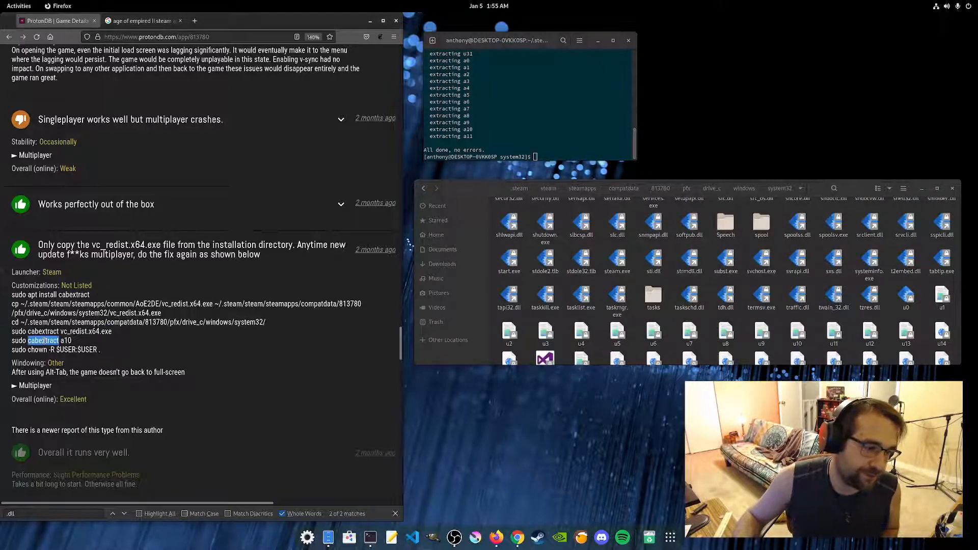
{"action": "triple_click", "coordinate": [41, 341]}
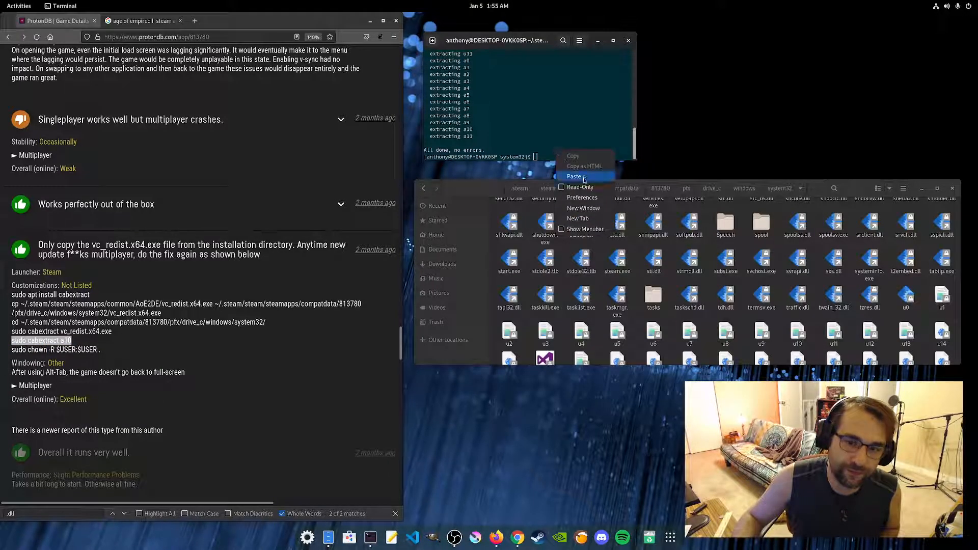
{"action": "left_click", "coordinate": [574, 177]}
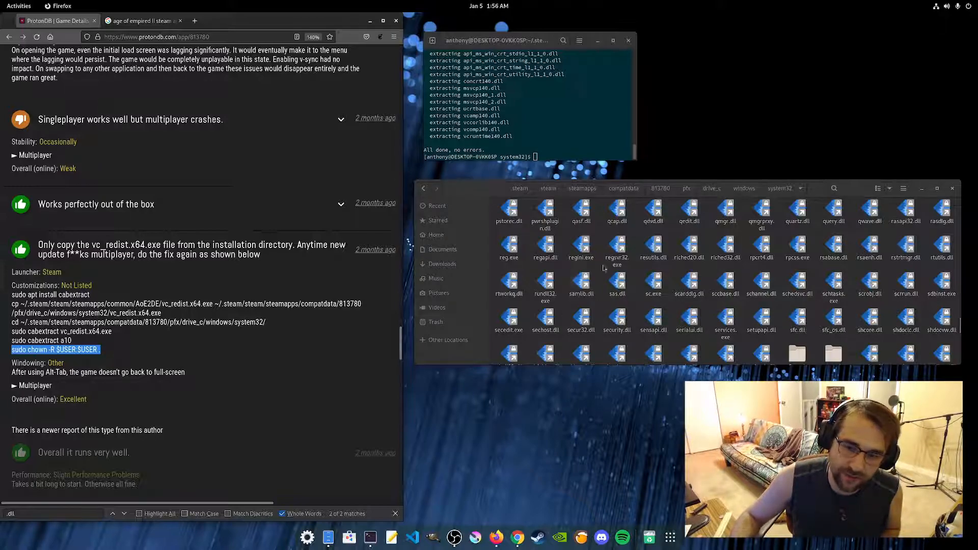
Copy the chown line from Firefox and confirm with pwd that the shell is in the 813780 prefix's system32.
{"action": "right_click", "coordinate": [55, 349]}
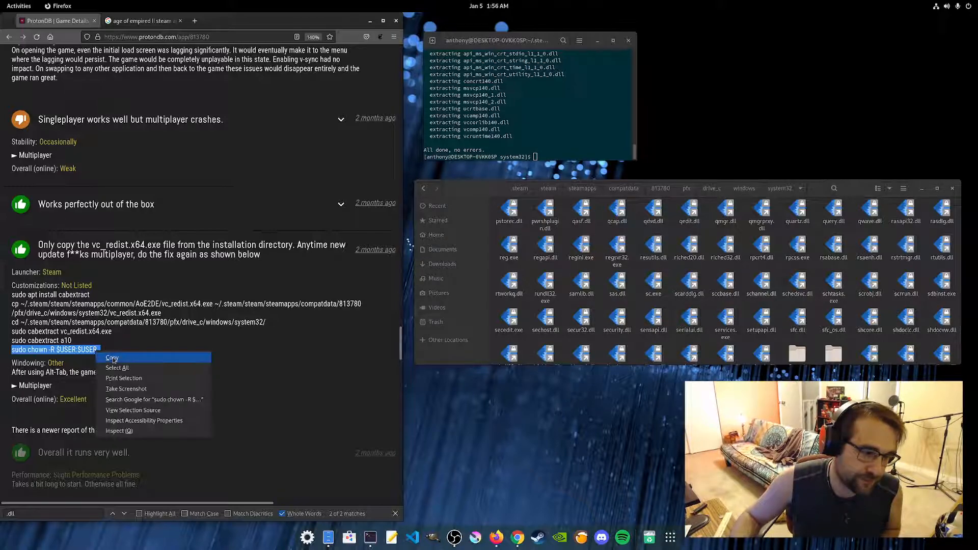
{"action": "left_click", "coordinate": [112, 358]}
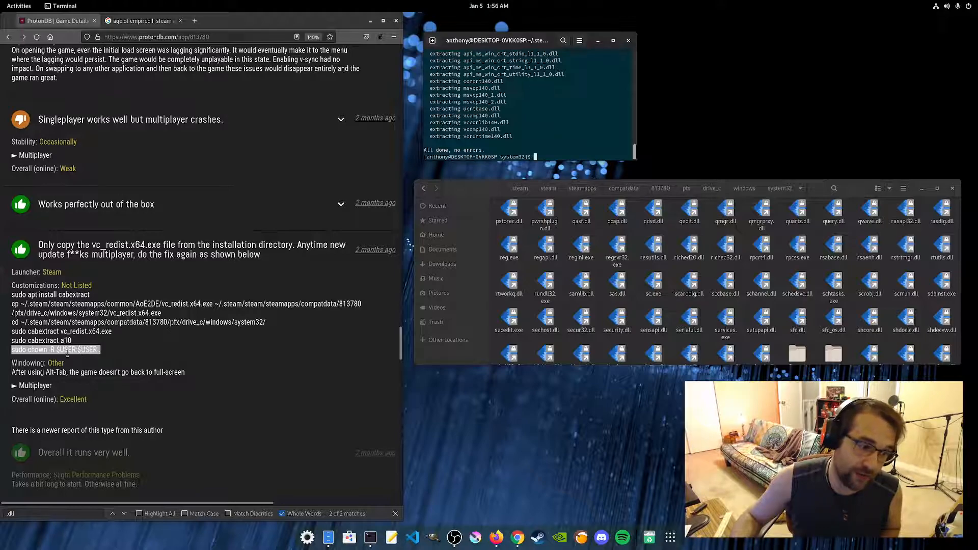
{"action": "mouse_move", "coordinate": [490, 230]}
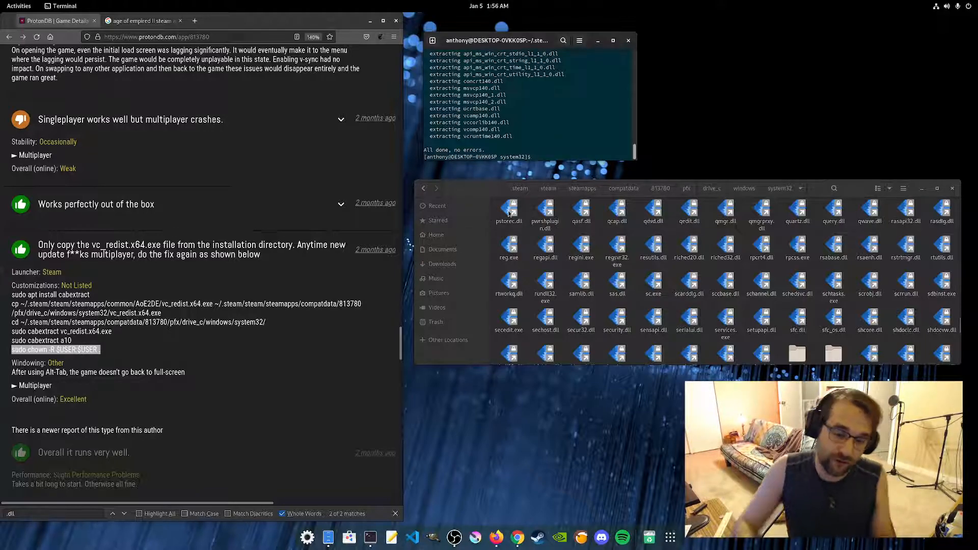
{"action": "type", "text": "pwd"}
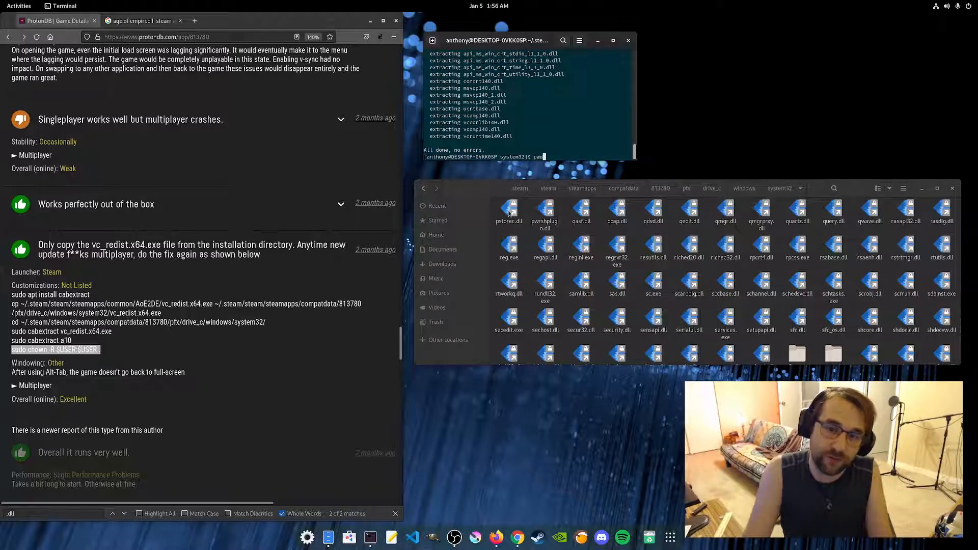
{"action": "key", "text": "Return"}
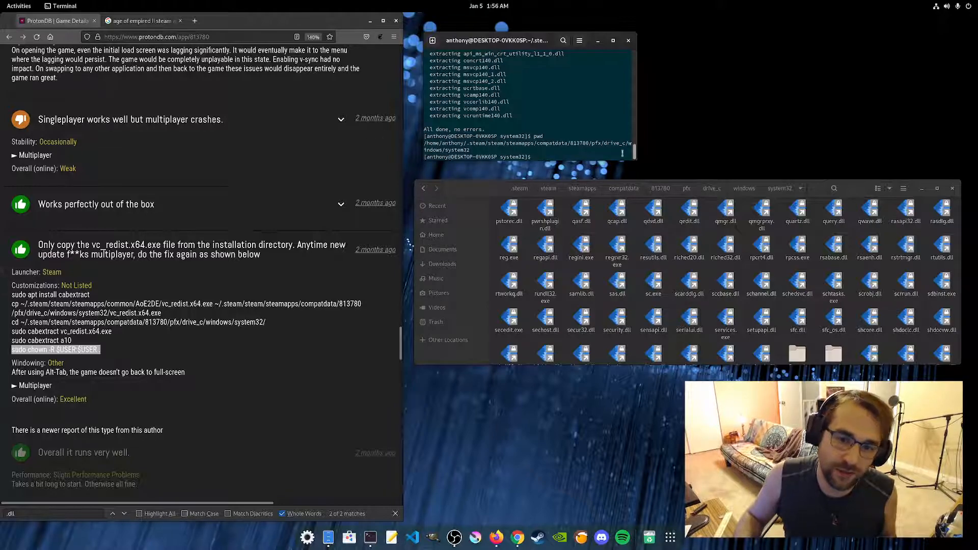
Run 'sudo chown -R $USER:$USER .' to reset ownership of system32 contents to the current user.
{"action": "right_click", "coordinate": [535, 156]}
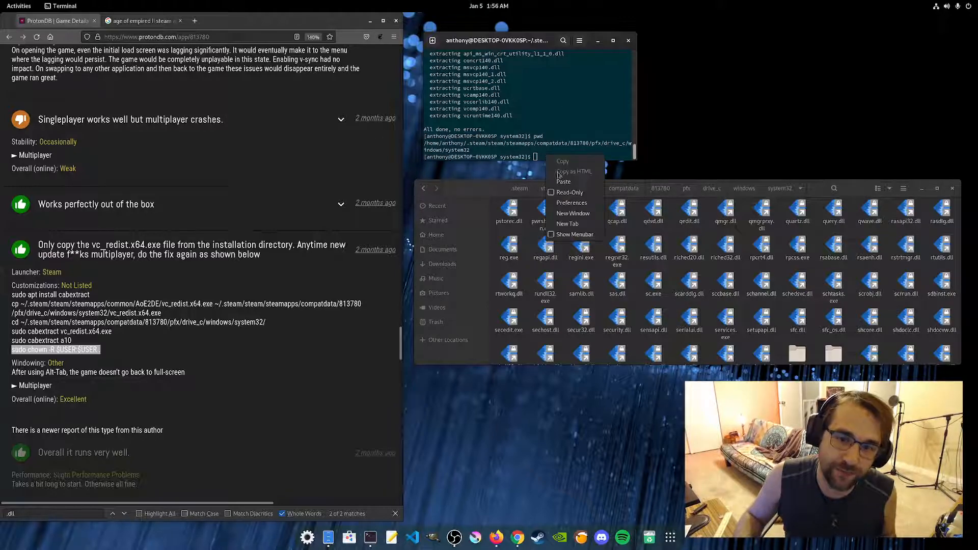
{"action": "left_click", "coordinate": [563, 181]}
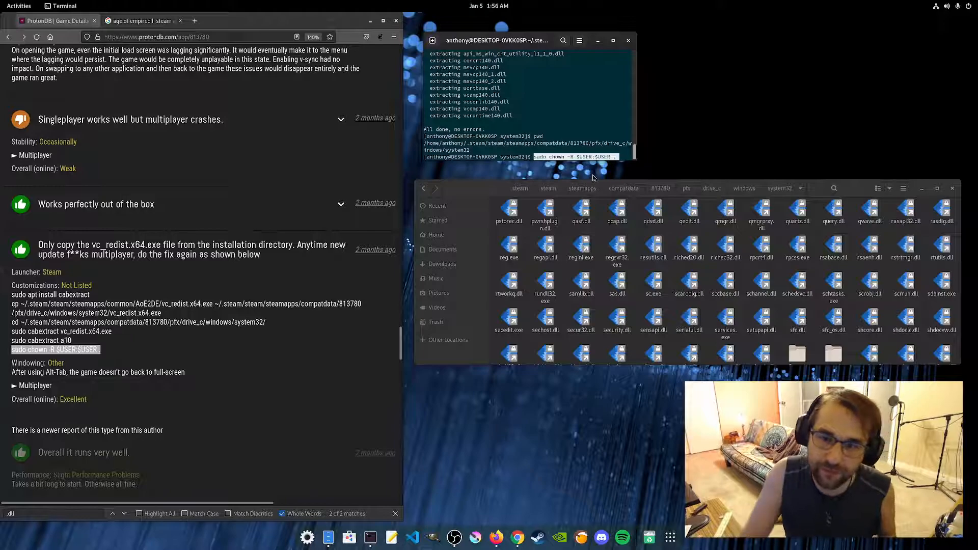
{"action": "key", "text": "Return"}
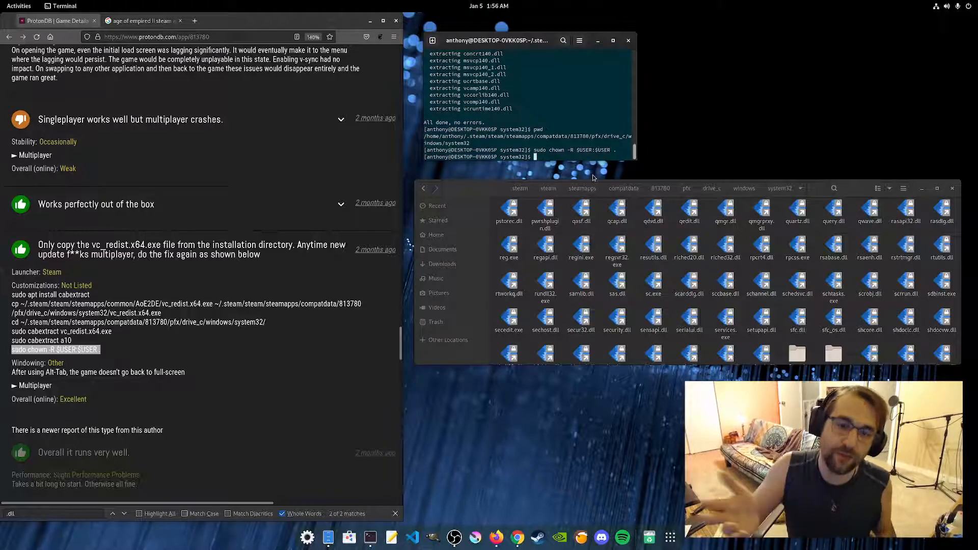